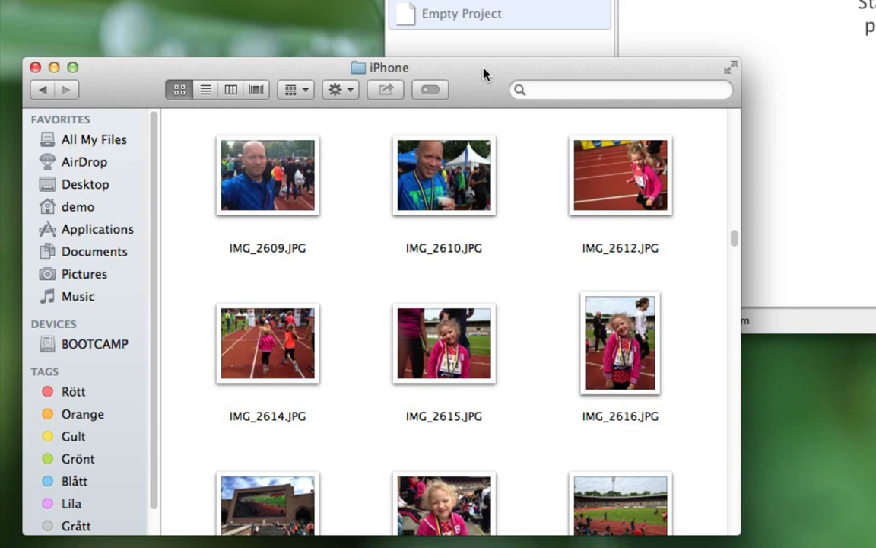
{"action": "mouse_move", "coordinate": [479, 67]}
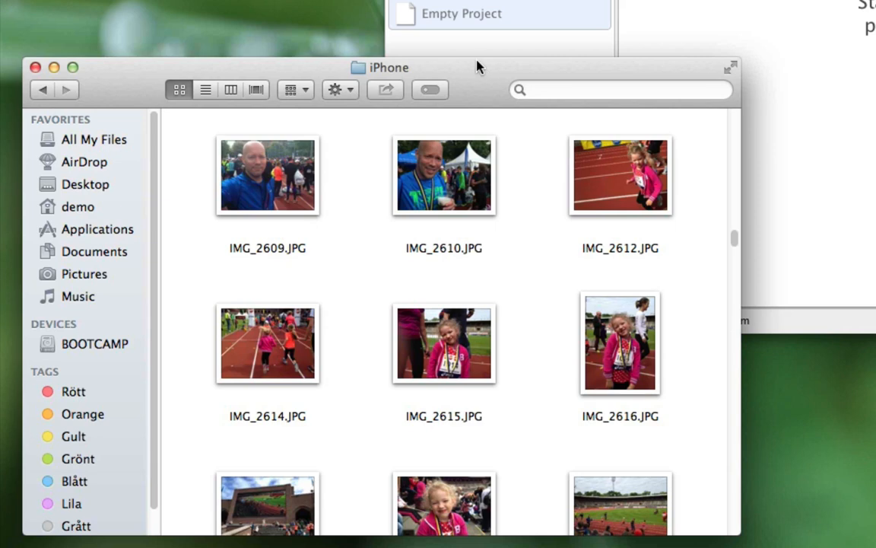
{"action": "mouse_move", "coordinate": [357, 73]}
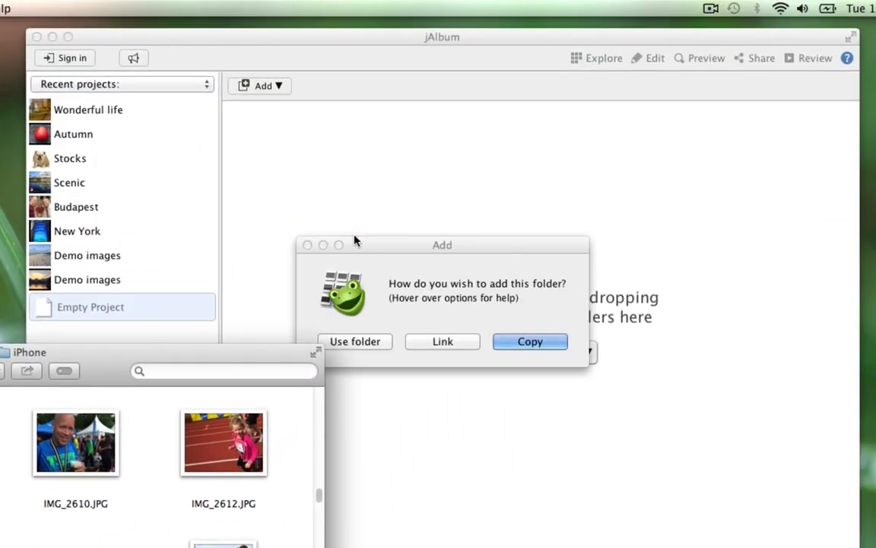
{"action": "mouse_move", "coordinate": [354, 342]}
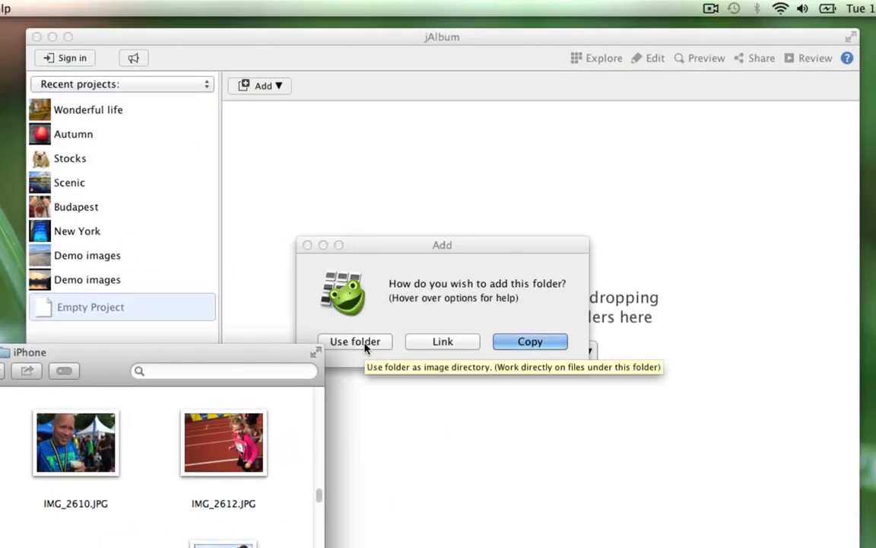
- Use the iPhone Pictures folder directly as jAlbum's image directory, creating an iPhone project
{"action": "left_click", "coordinate": [355, 342]}
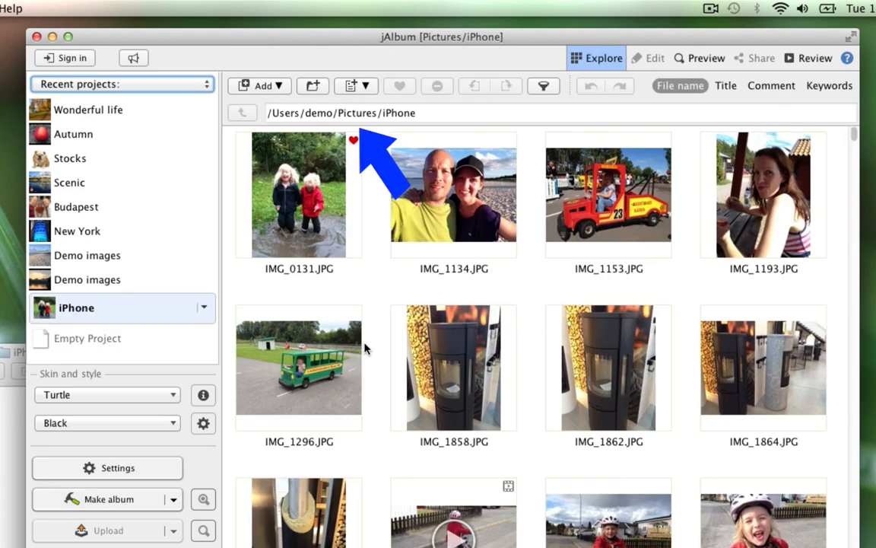
{"action": "mouse_move", "coordinate": [366, 348]}
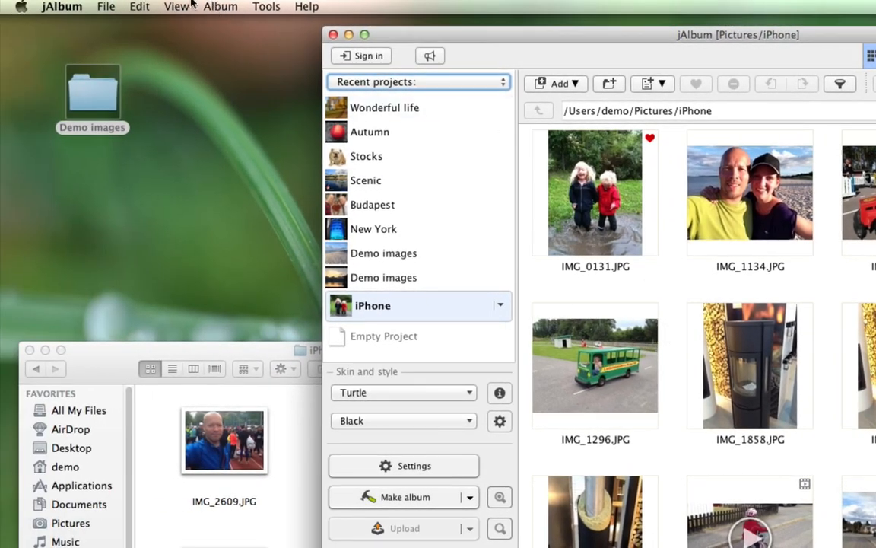
- Open the View menu to reach the Organize submenu
{"action": "left_click", "coordinate": [176, 6]}
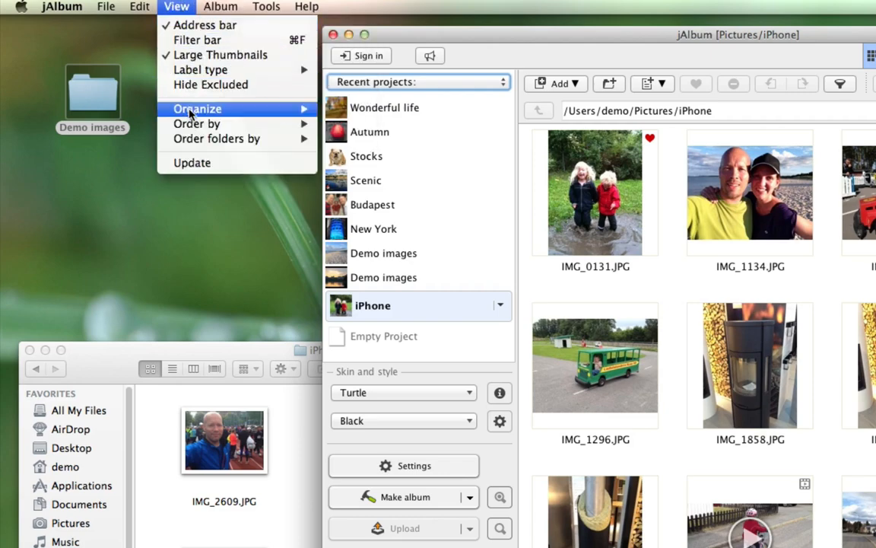
{"action": "mouse_move", "coordinate": [198, 108]}
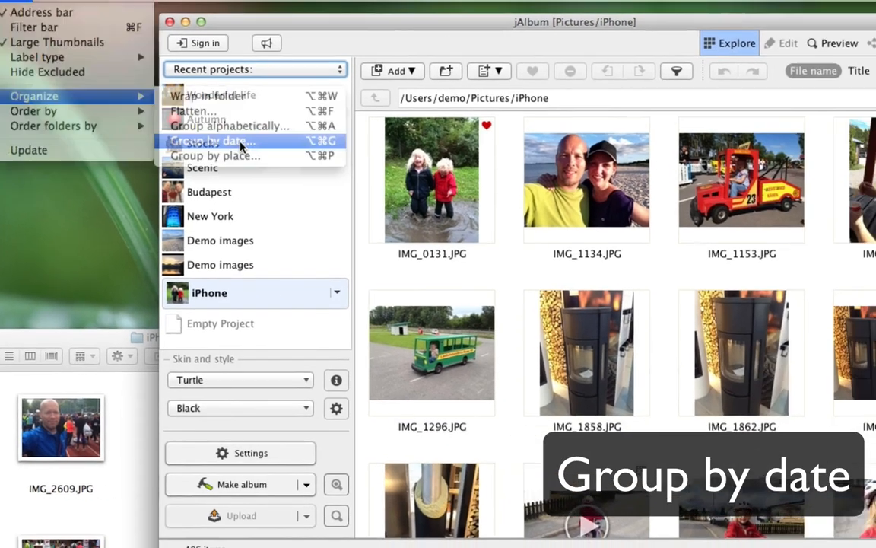
- Preview the Group by date presets, then apply 'Year, month year' to all 486 photos
{"action": "left_click", "coordinate": [211, 141]}
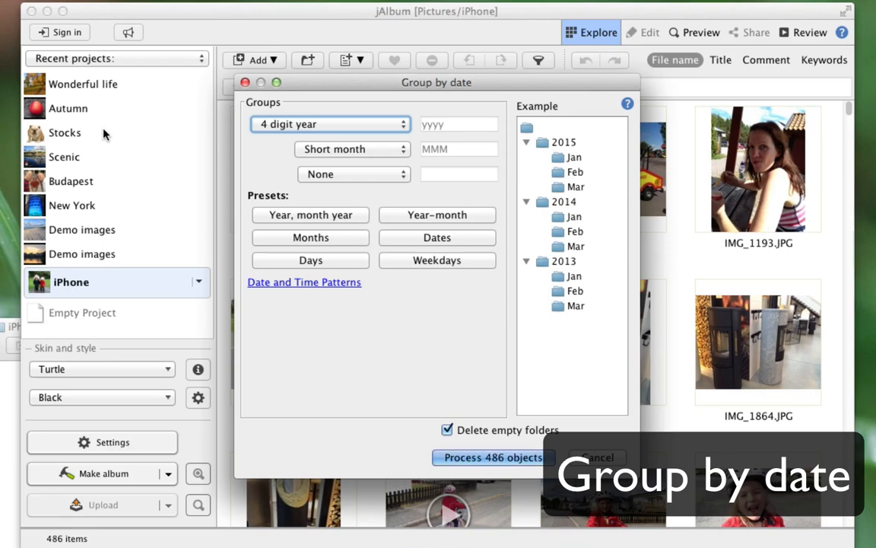
{"action": "mouse_move", "coordinate": [230, 168]}
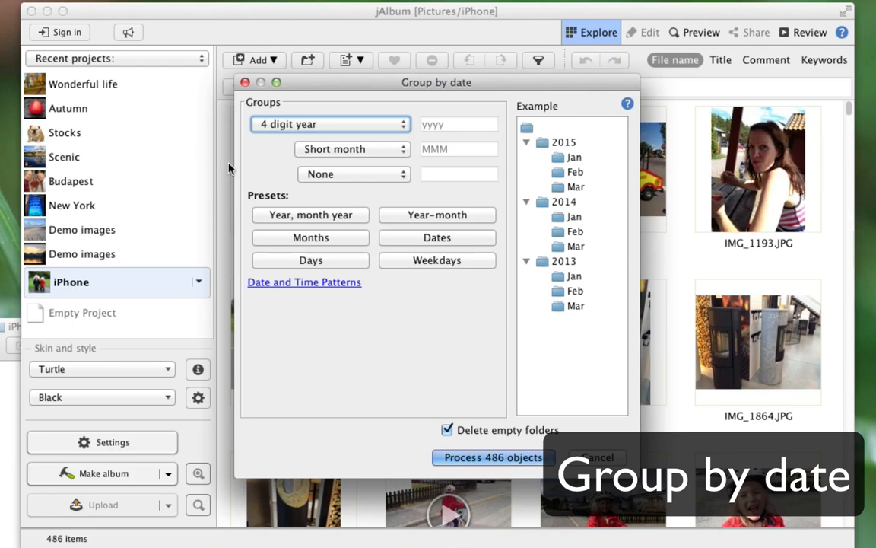
{"action": "mouse_move", "coordinate": [260, 187]}
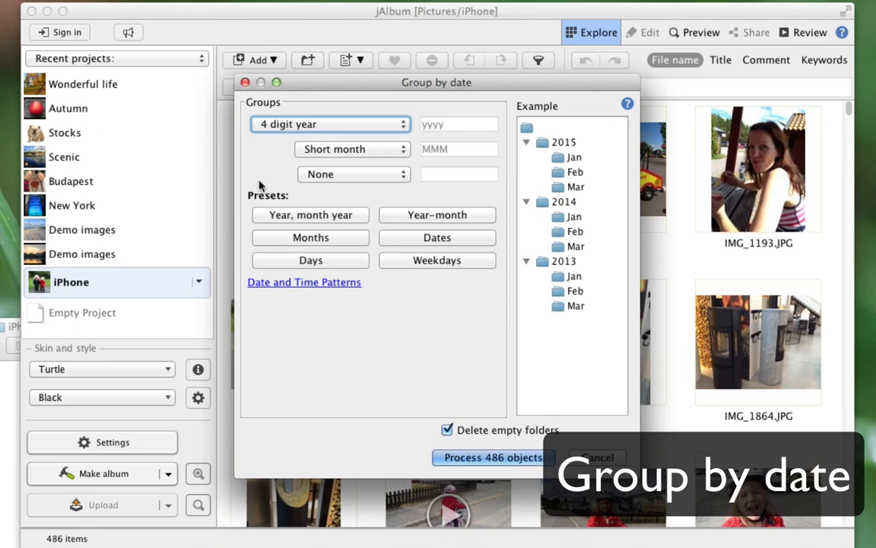
{"action": "left_click", "coordinate": [437, 215]}
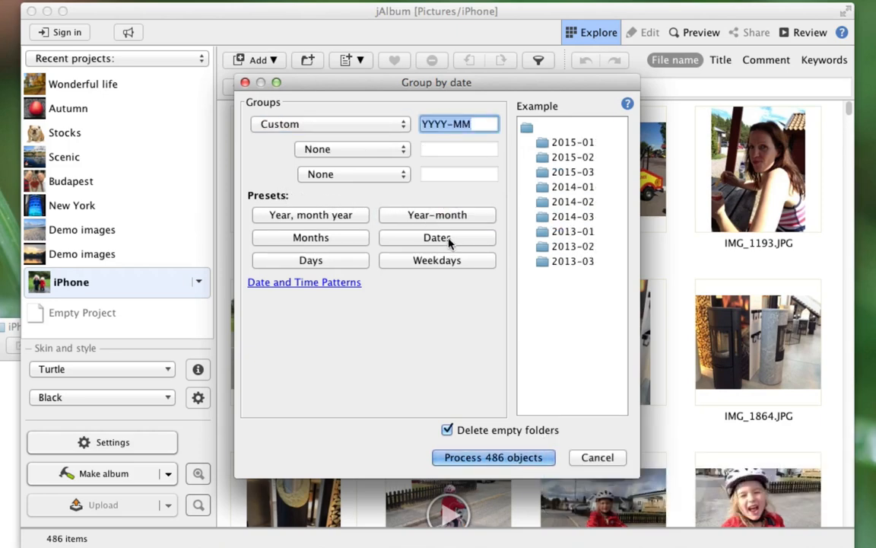
{"action": "left_click", "coordinate": [437, 238]}
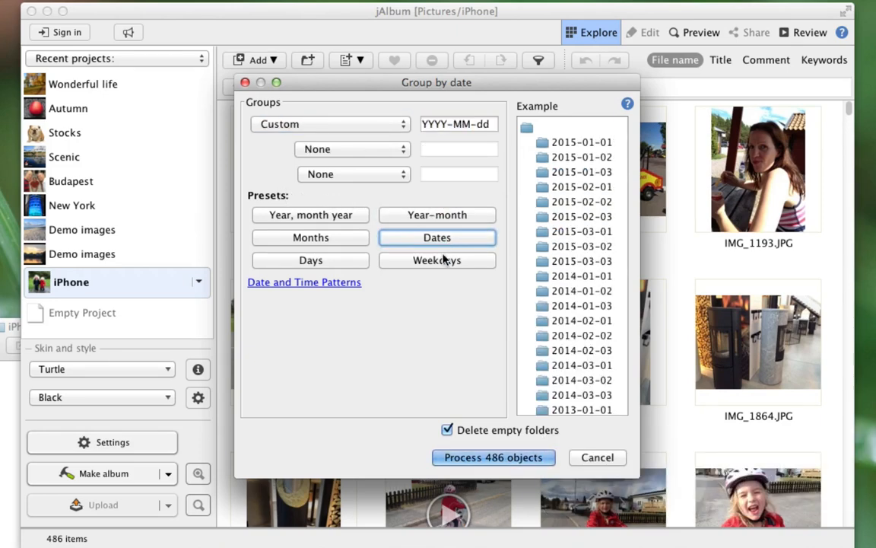
{"action": "left_click", "coordinate": [437, 260]}
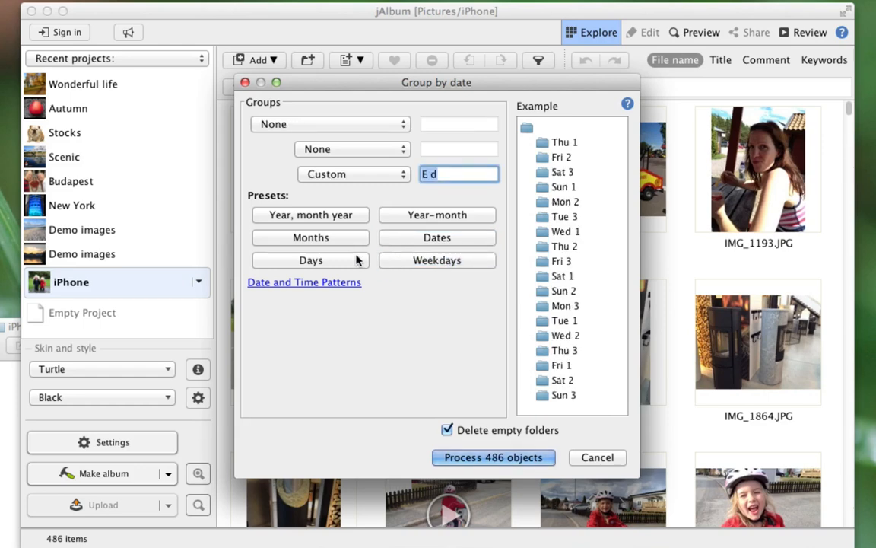
{"action": "left_click", "coordinate": [311, 238]}
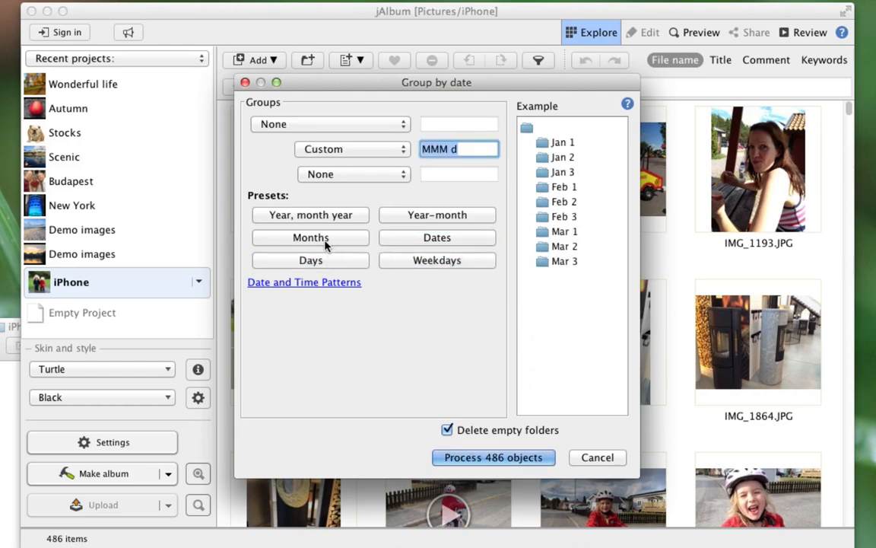
{"action": "left_click", "coordinate": [310, 238]}
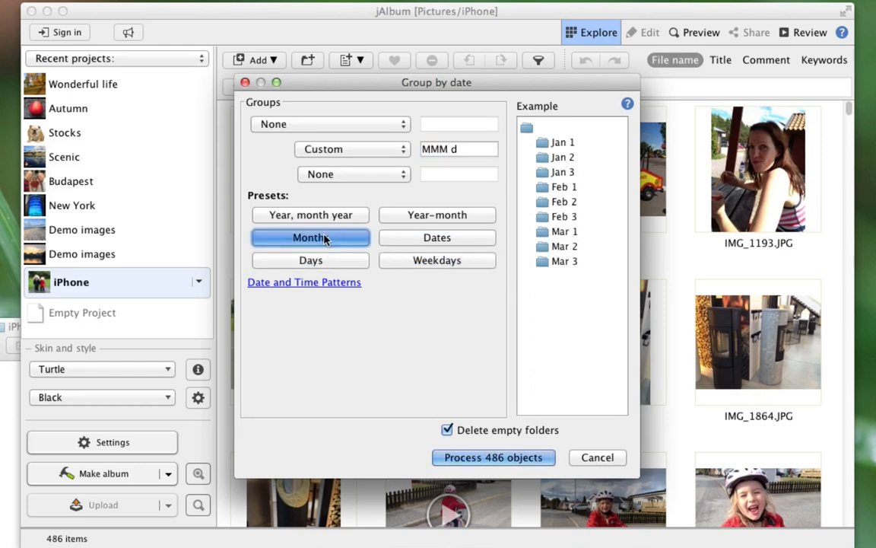
{"action": "left_click", "coordinate": [310, 214]}
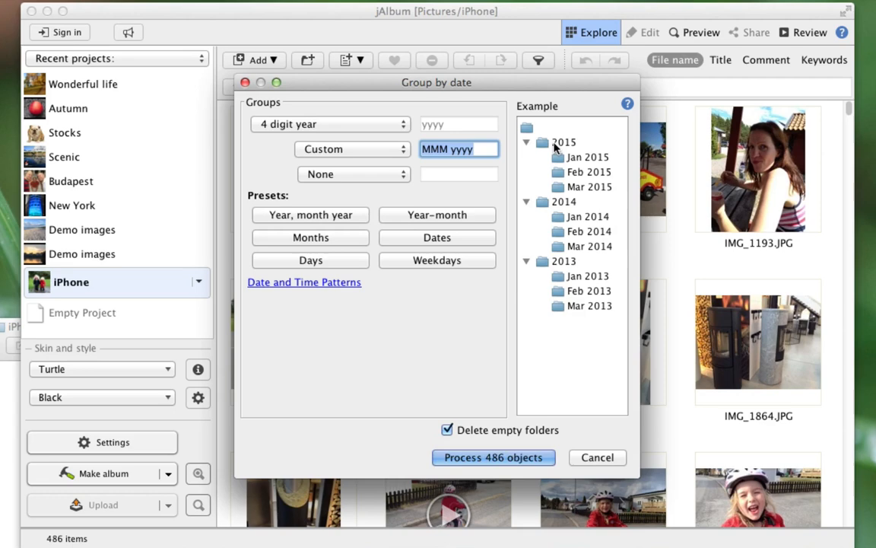
{"action": "mouse_move", "coordinate": [576, 171]}
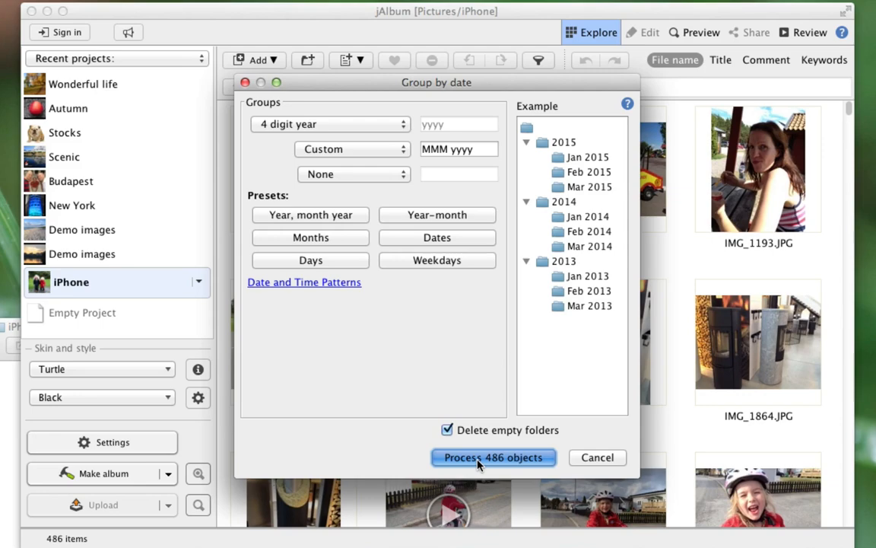
{"action": "left_click", "coordinate": [494, 457]}
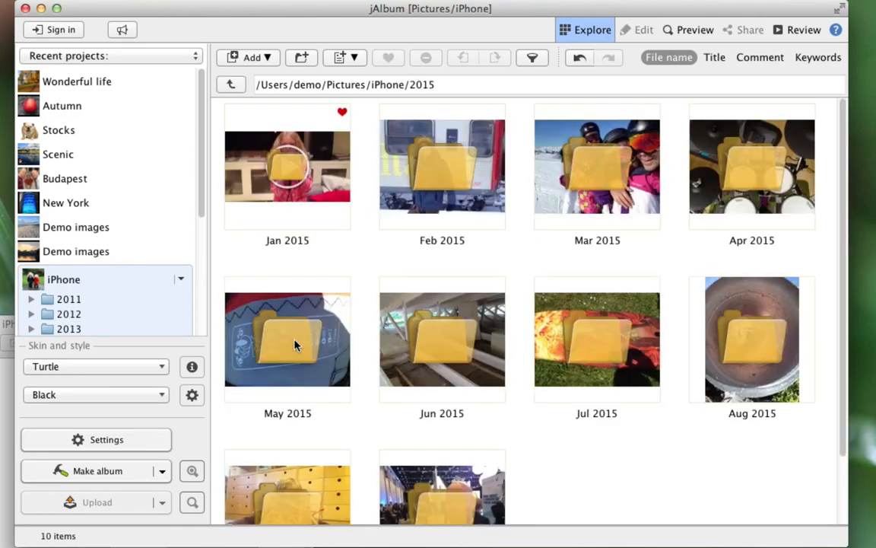
{"action": "mouse_move", "coordinate": [506, 373]}
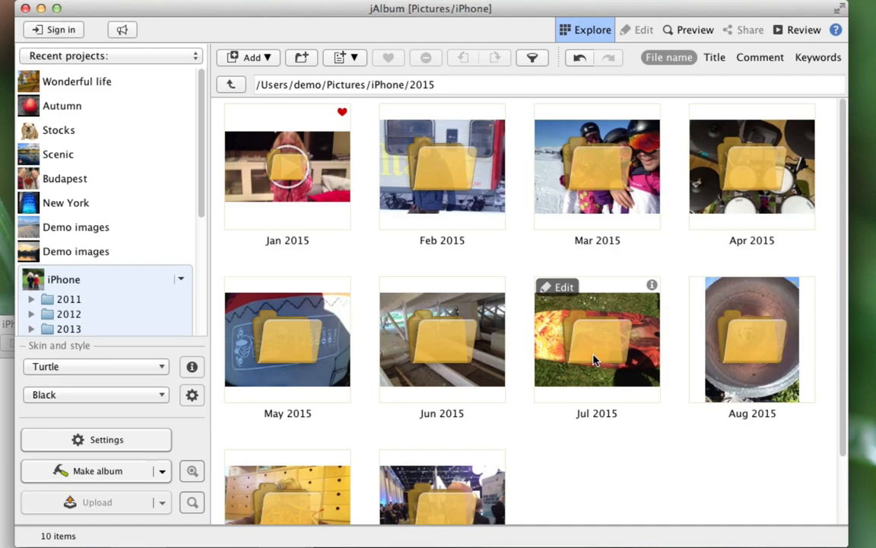
- Open the Jul 2015 folder and scroll through its 30 photos
{"action": "double_click", "coordinate": [596, 340]}
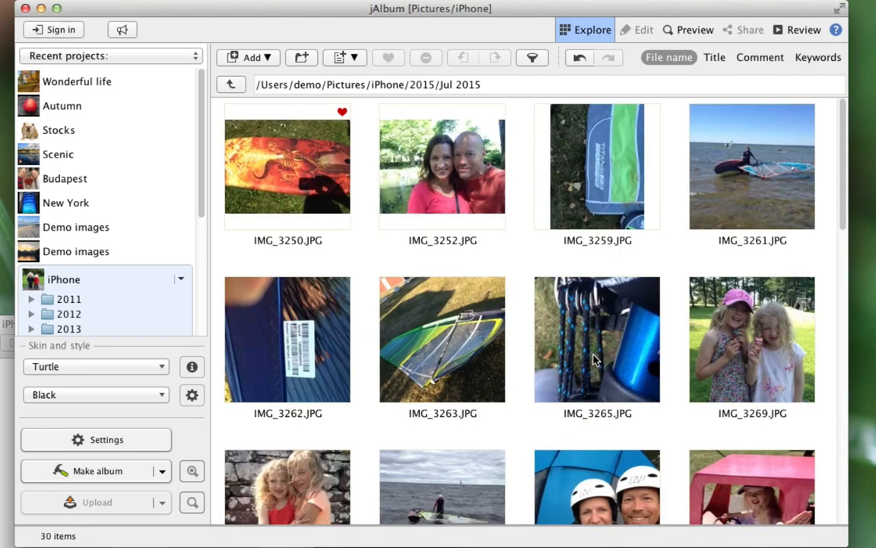
{"action": "scroll", "scroll_direction": "down", "scroll_amount": 3}
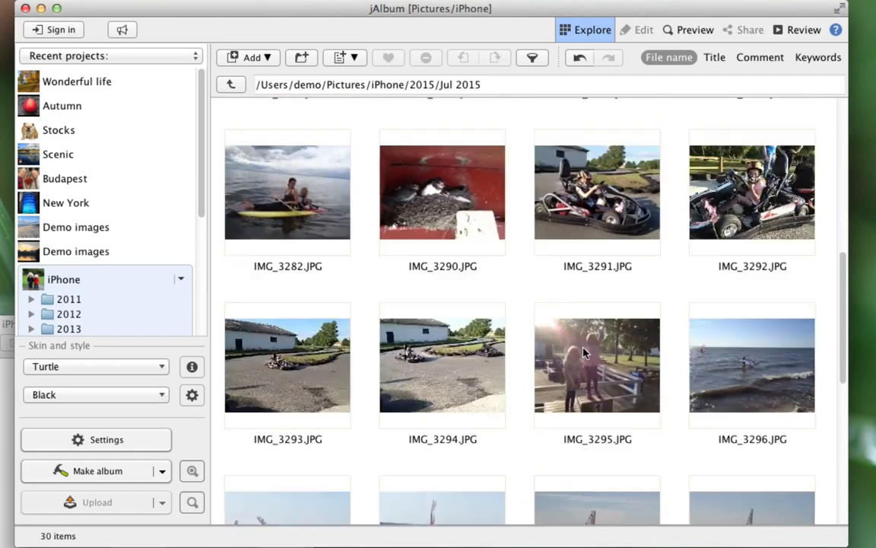
{"action": "scroll", "scroll_direction": "down", "scroll_amount": 3}
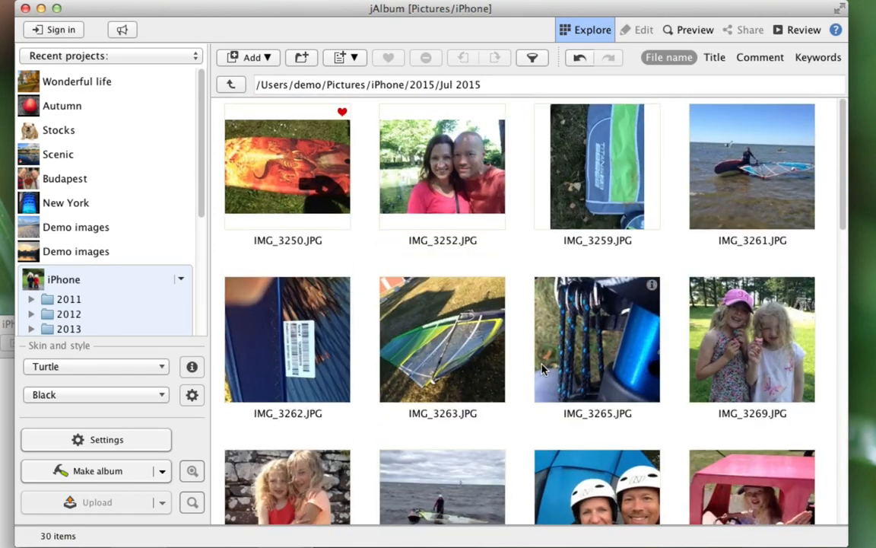
{"action": "mouse_move", "coordinate": [545, 367]}
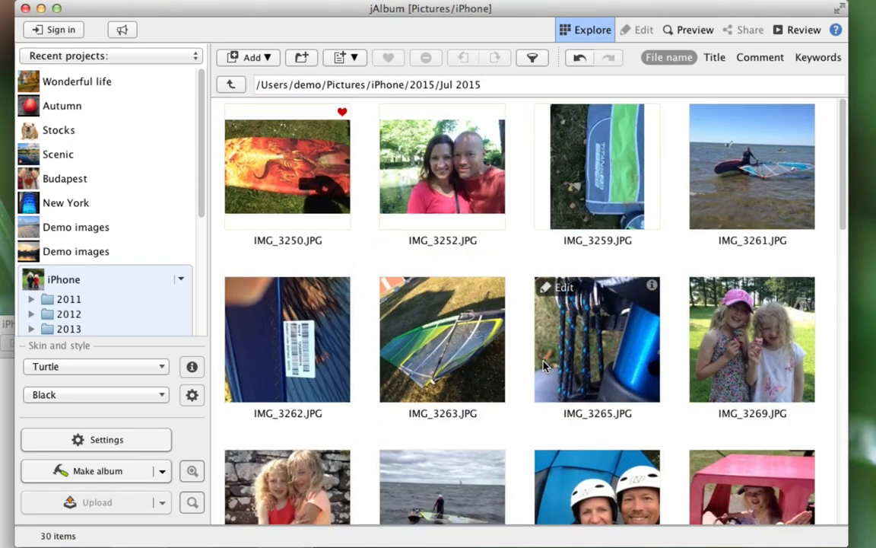
{"action": "mouse_move", "coordinate": [496, 336]}
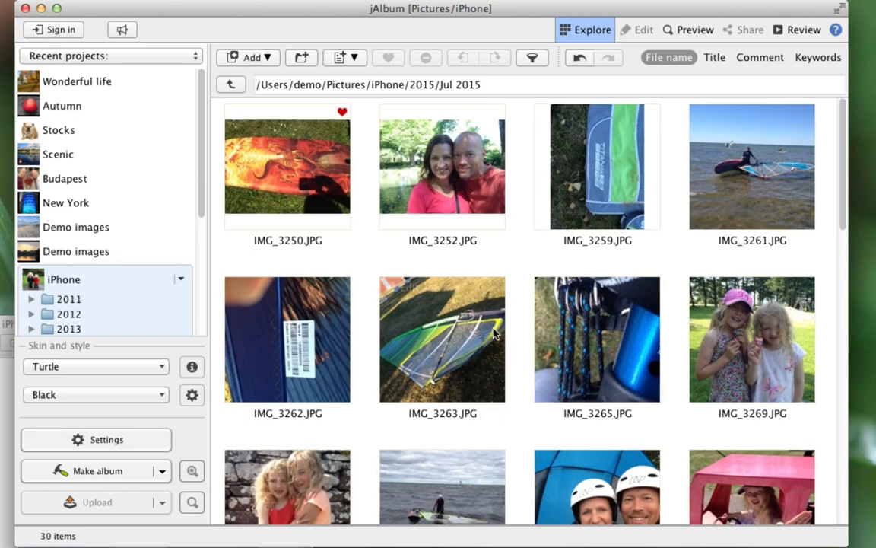
- Open the Group by place dialog from View > Organize for the Jul 2015 photos
{"action": "left_click", "coordinate": [176, 9]}
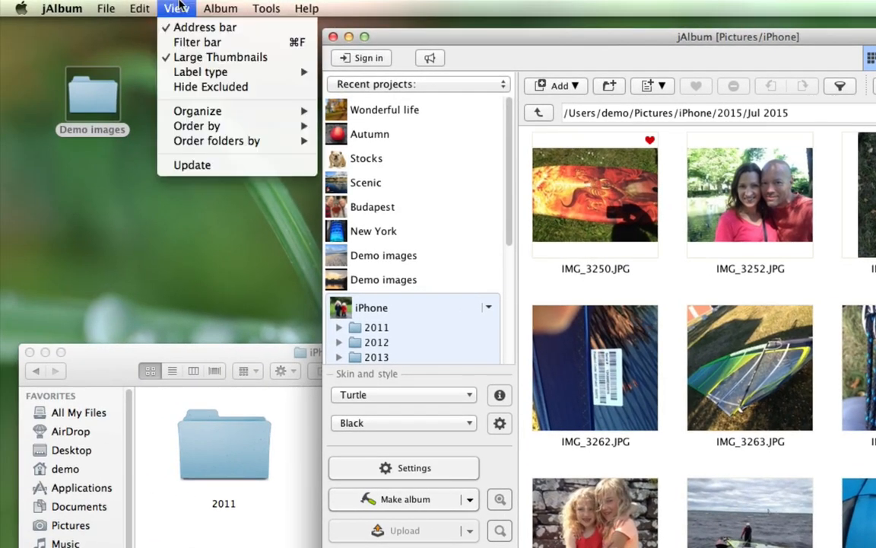
{"action": "mouse_move", "coordinate": [197, 111]}
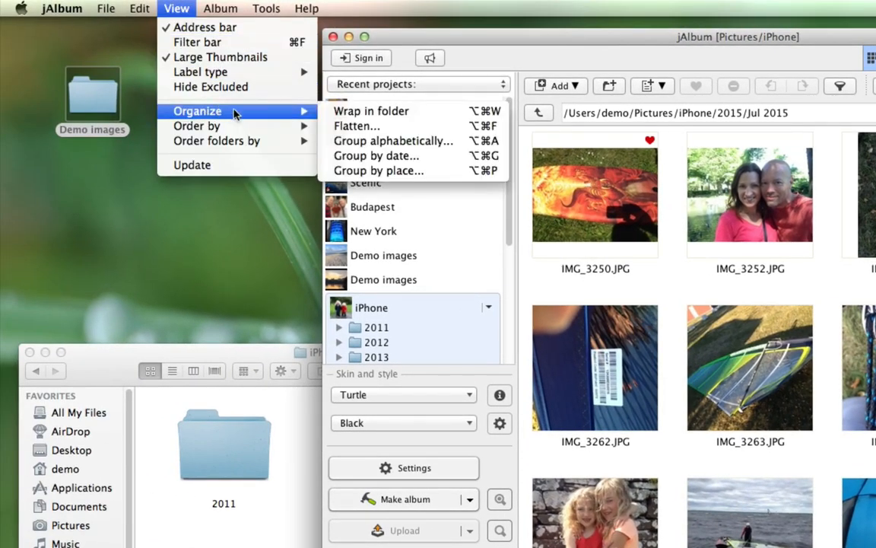
{"action": "mouse_move", "coordinate": [378, 171]}
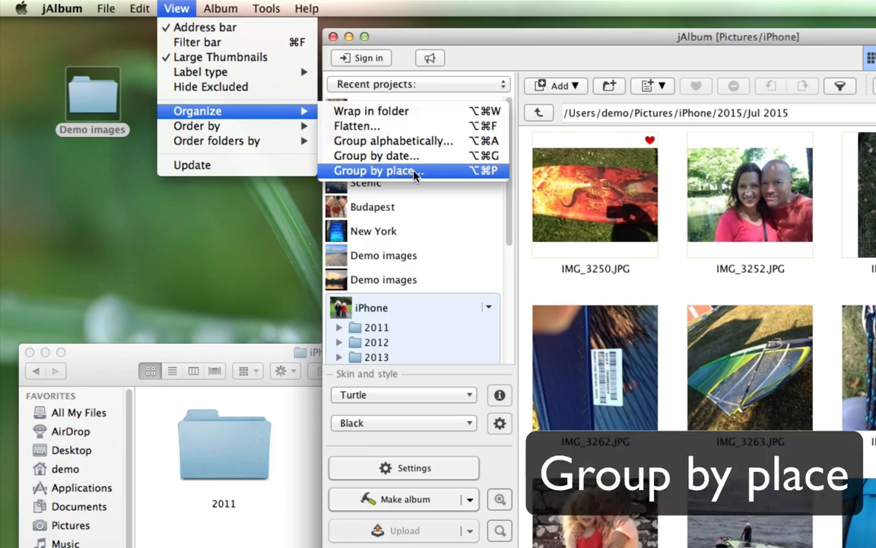
{"action": "left_click", "coordinate": [377, 171]}
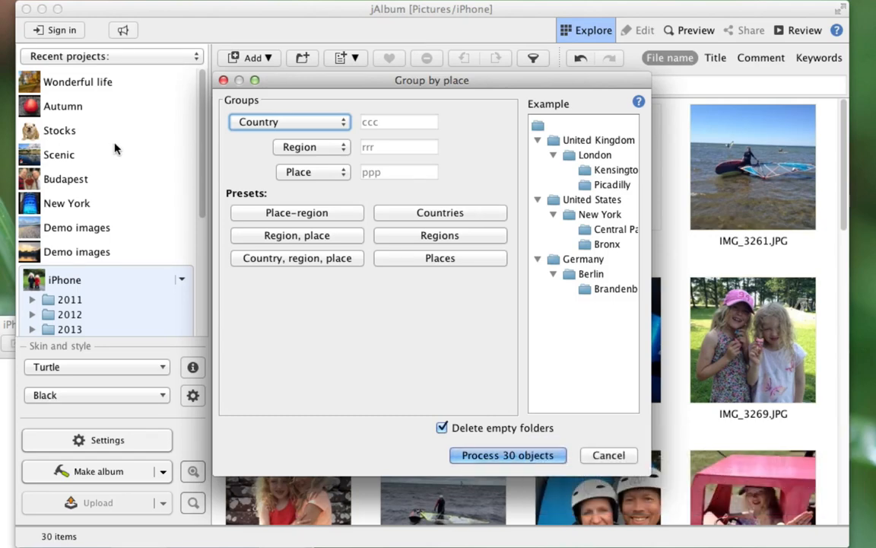
{"action": "mouse_move", "coordinate": [210, 190]}
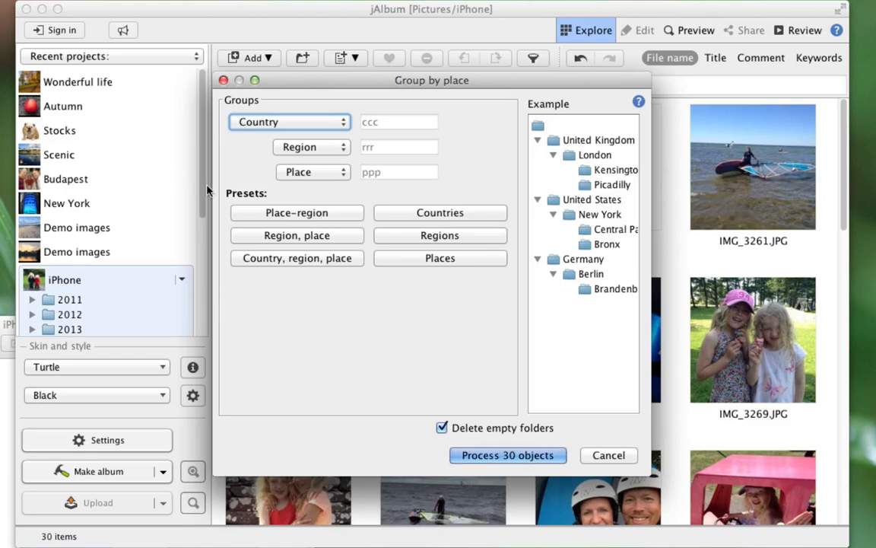
- Preview place presets, then process the 30 photos with 'Region, place' grouping
{"action": "left_click", "coordinate": [440, 212]}
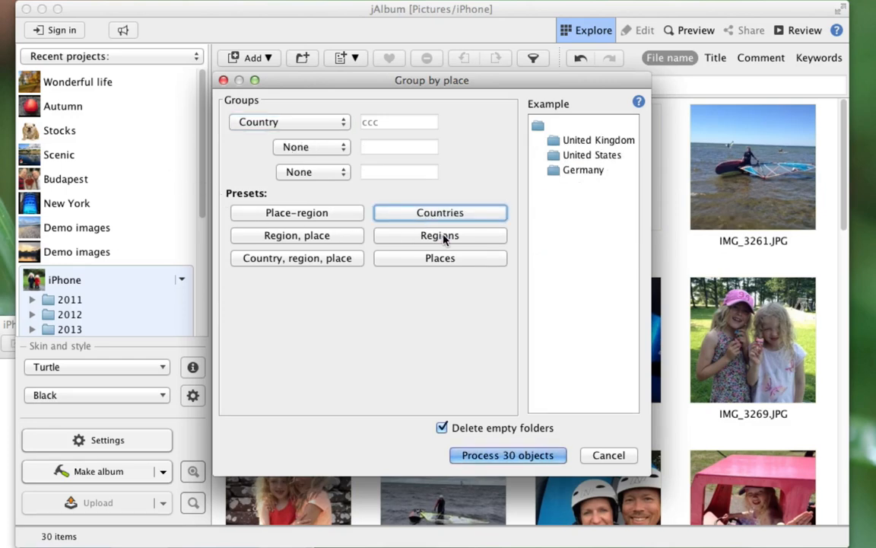
{"action": "left_click", "coordinate": [440, 257]}
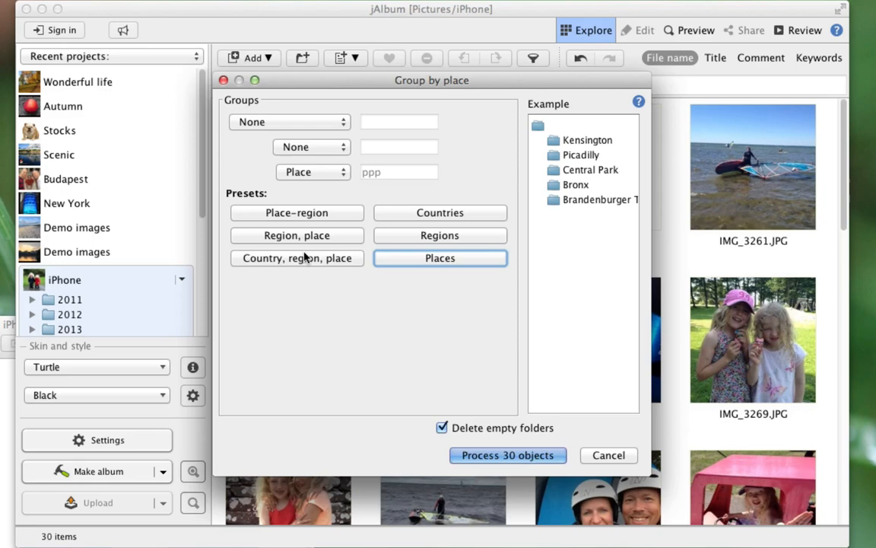
{"action": "left_click", "coordinate": [297, 258]}
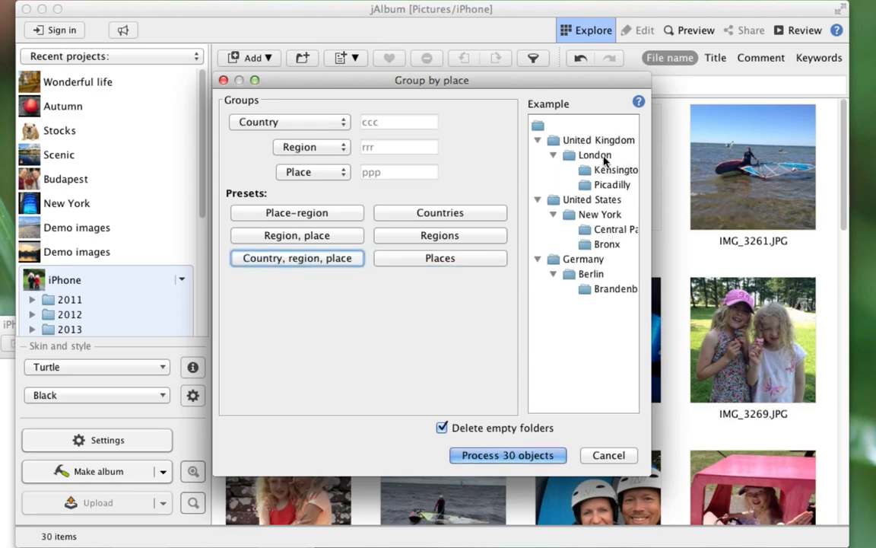
{"action": "mouse_move", "coordinate": [397, 200]}
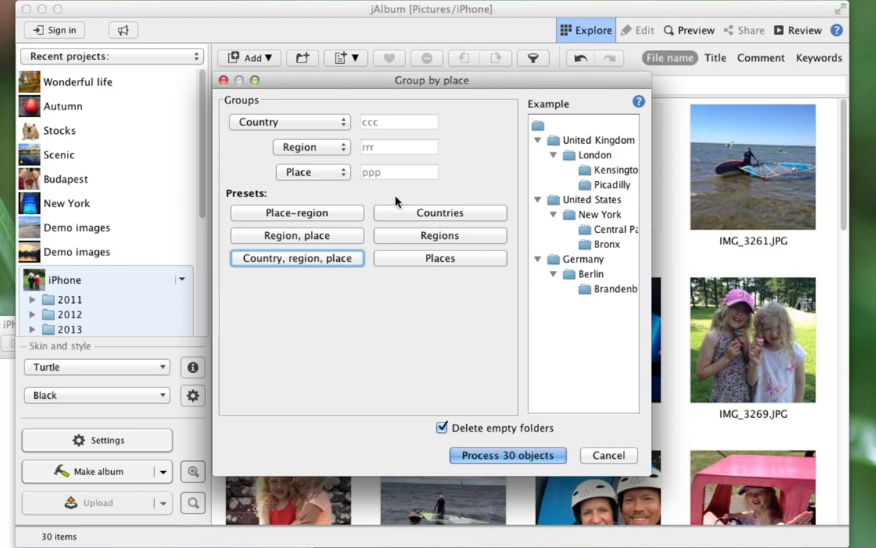
{"action": "mouse_move", "coordinate": [297, 239]}
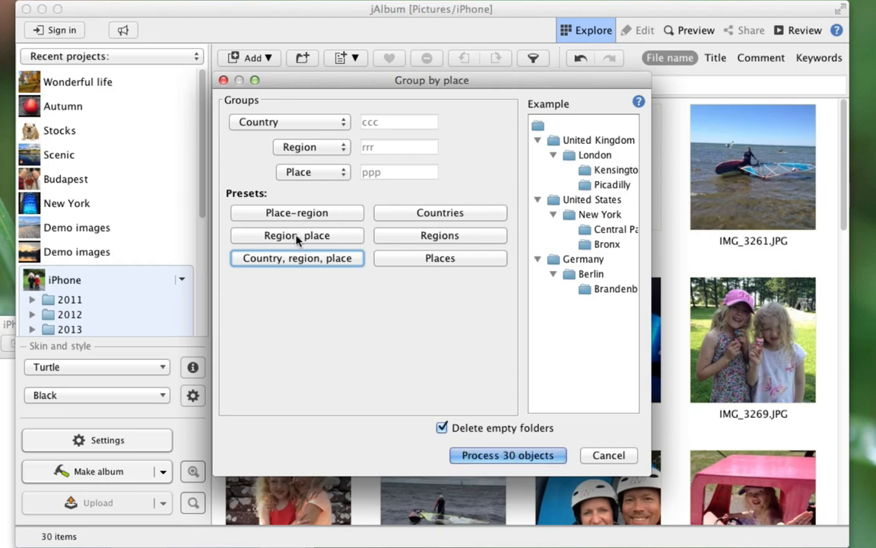
{"action": "left_click", "coordinate": [297, 235]}
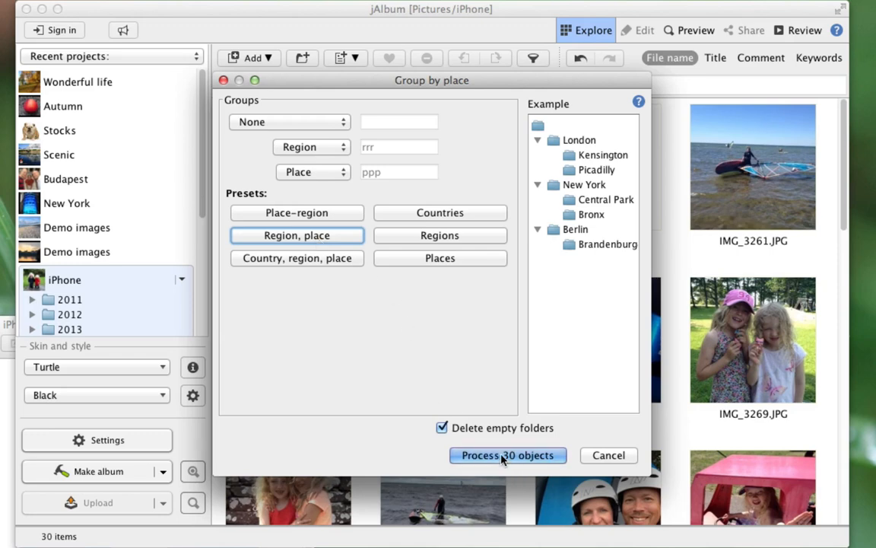
{"action": "left_click", "coordinate": [508, 455]}
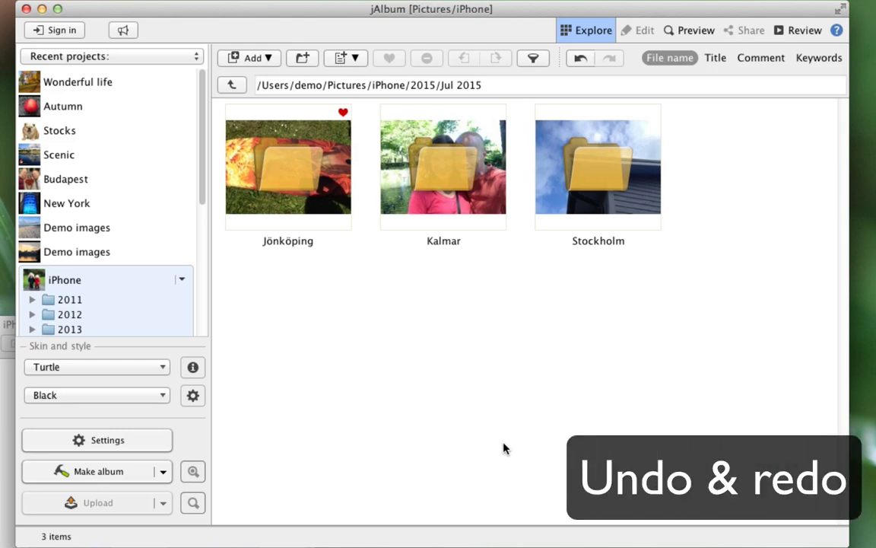
{"action": "mouse_move", "coordinate": [489, 435]}
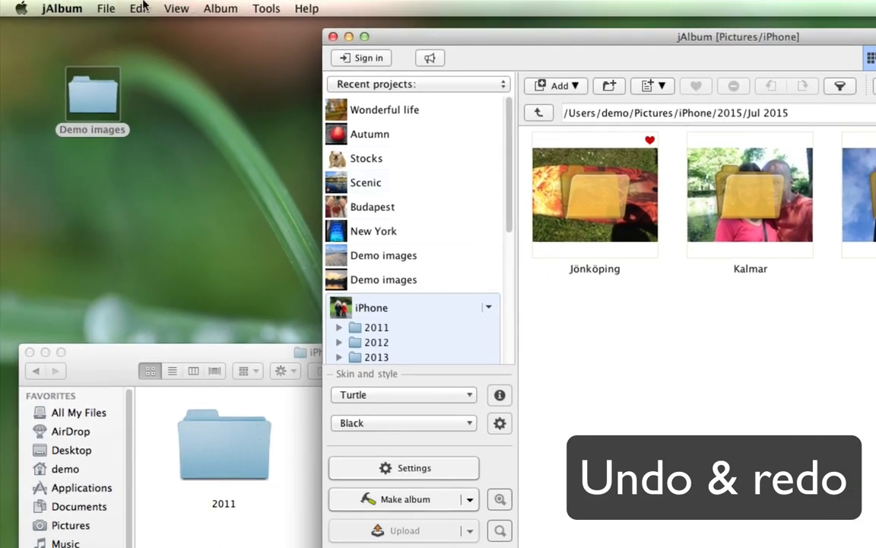
{"action": "left_click", "coordinate": [135, 9]}
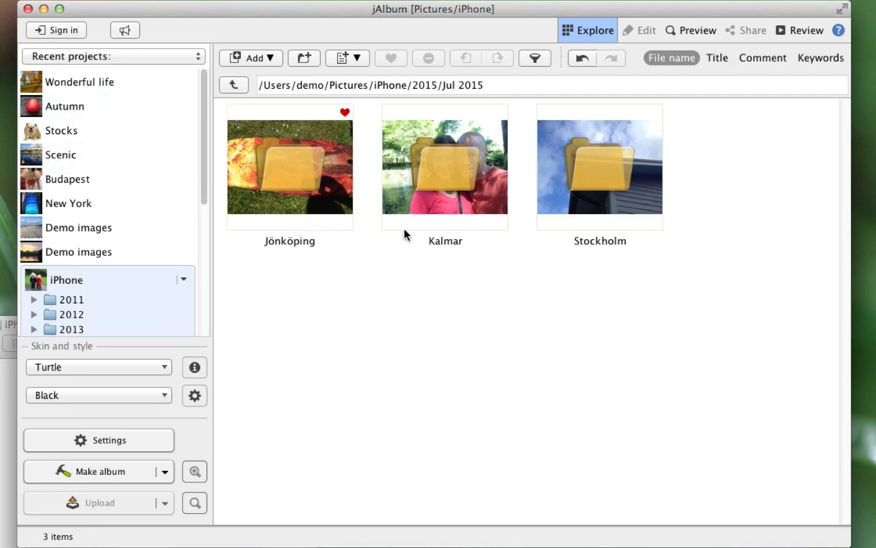
- Inspect the Kalmar folder, rename it Öland, and open it
{"action": "double_click", "coordinate": [445, 166]}
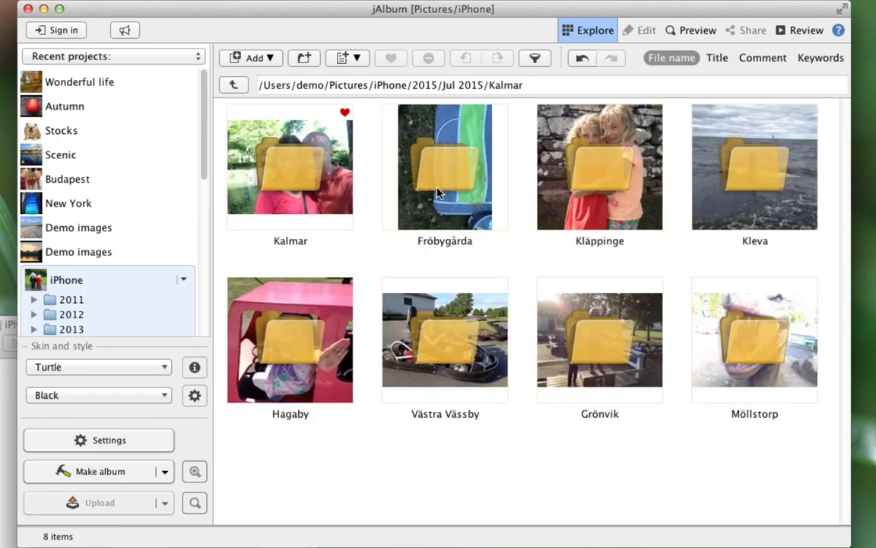
{"action": "mouse_move", "coordinate": [443, 182]}
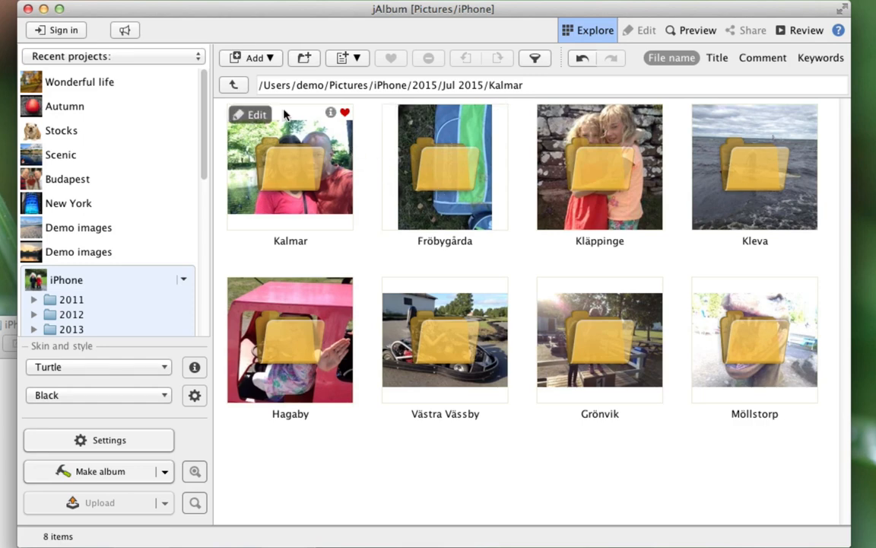
{"action": "mouse_move", "coordinate": [235, 85]}
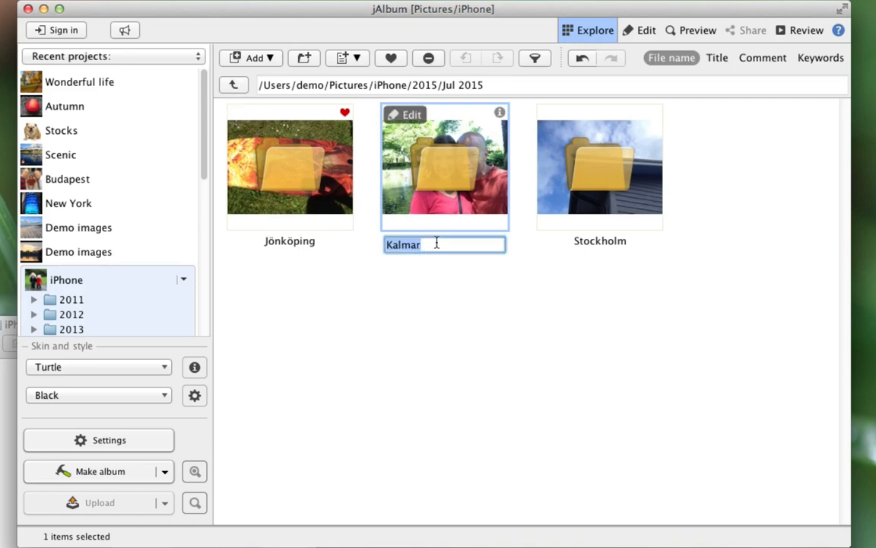
{"action": "type", "text": "Öland"}
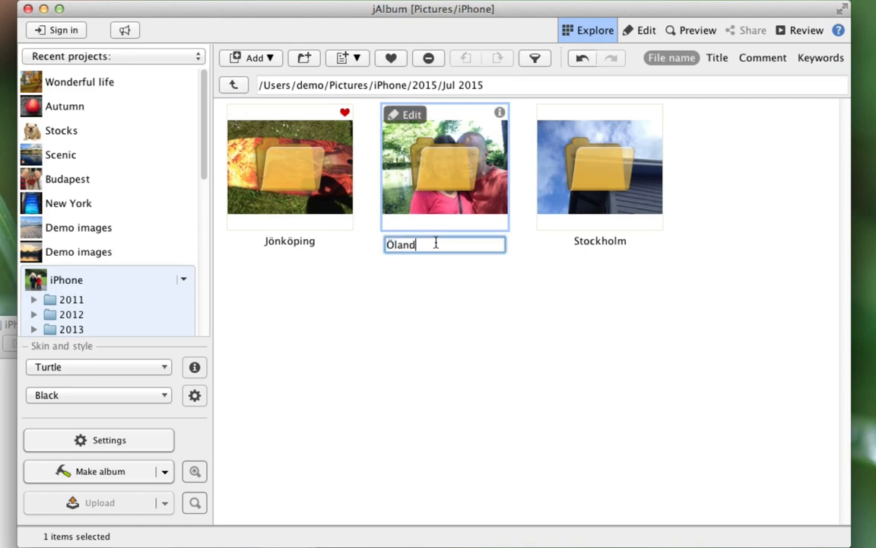
{"action": "double_click", "coordinate": [445, 166]}
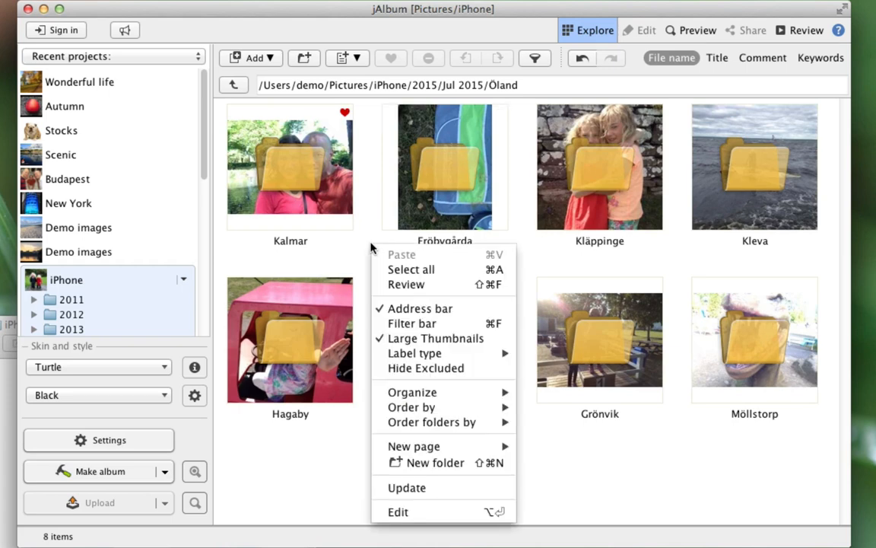
{"action": "mouse_move", "coordinate": [415, 353]}
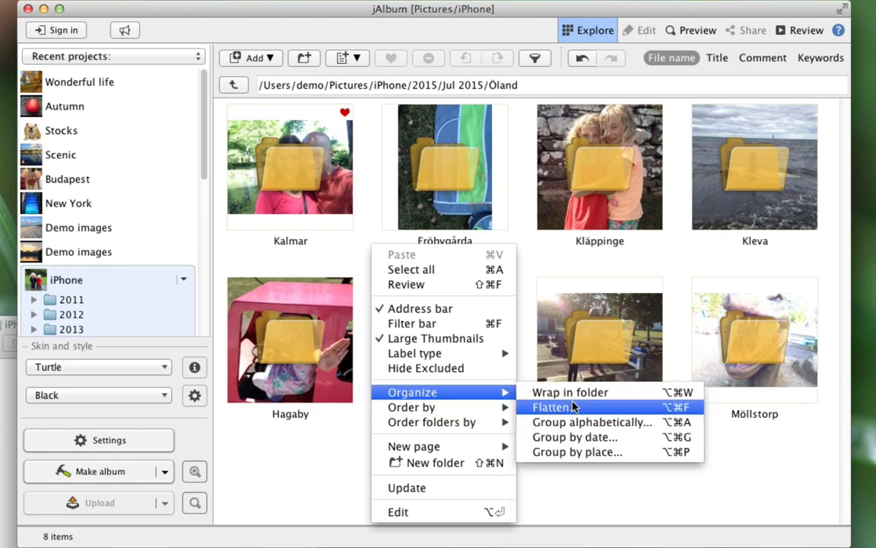
{"action": "mouse_move", "coordinate": [568, 406]}
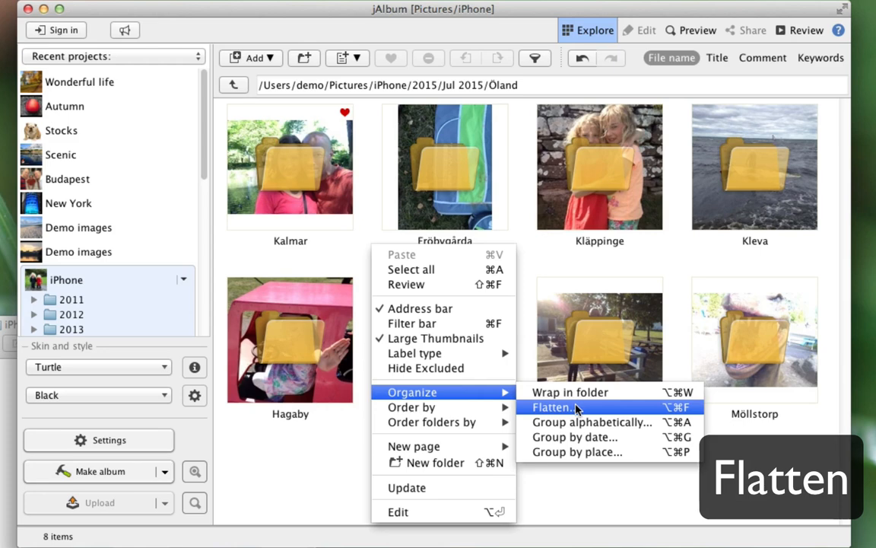
- Flatten Öland's place subfolders into 24 photos, then open the Mar 2015 folder
{"action": "left_click", "coordinate": [564, 407]}
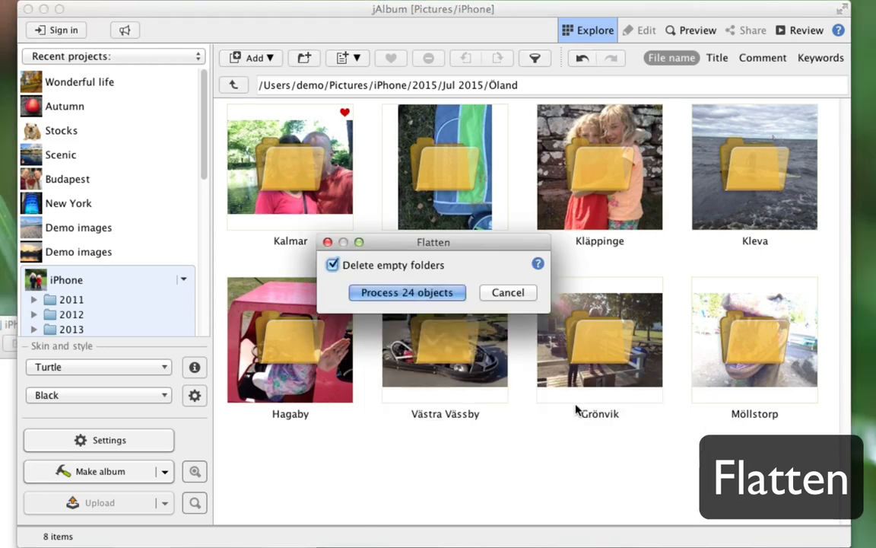
{"action": "left_click", "coordinate": [407, 293]}
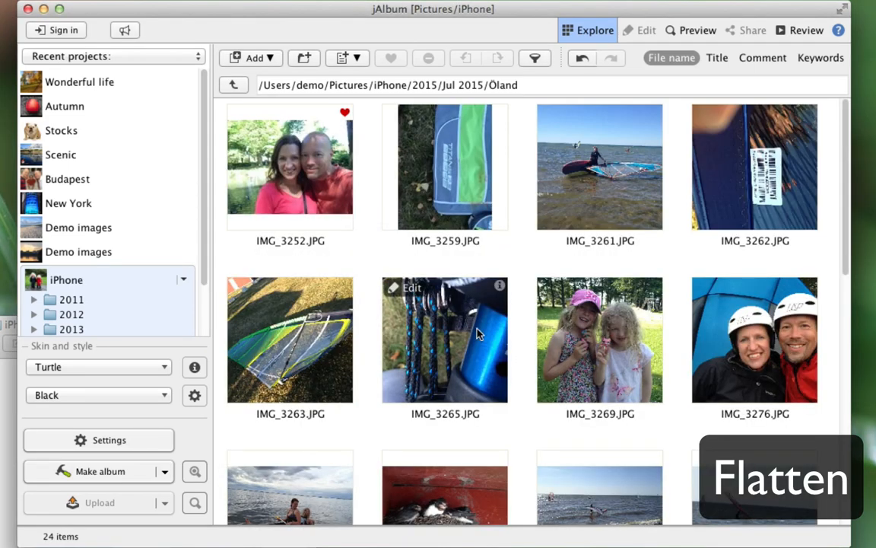
{"action": "scroll", "scroll_direction": "down", "scroll_amount": 3}
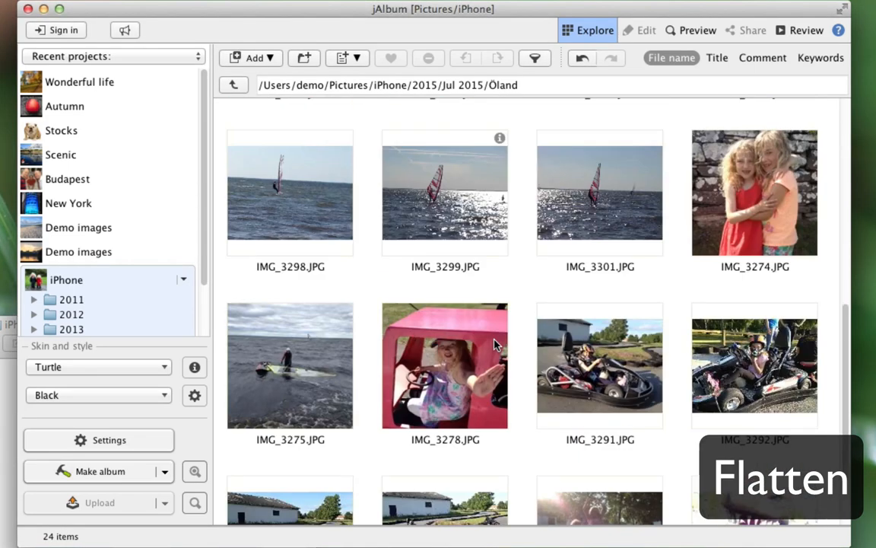
{"action": "scroll", "scroll_direction": "down", "scroll_amount": 3}
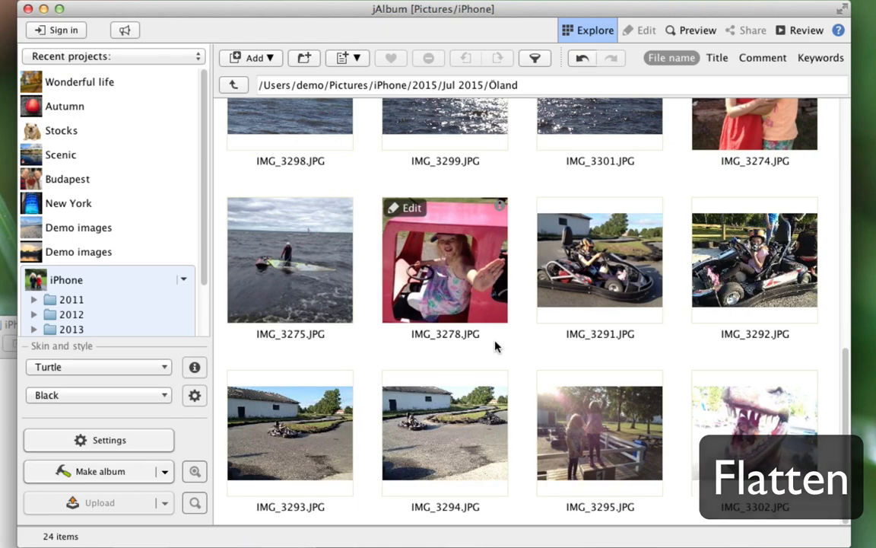
{"action": "scroll", "scroll_direction": "up", "scroll_amount": 3}
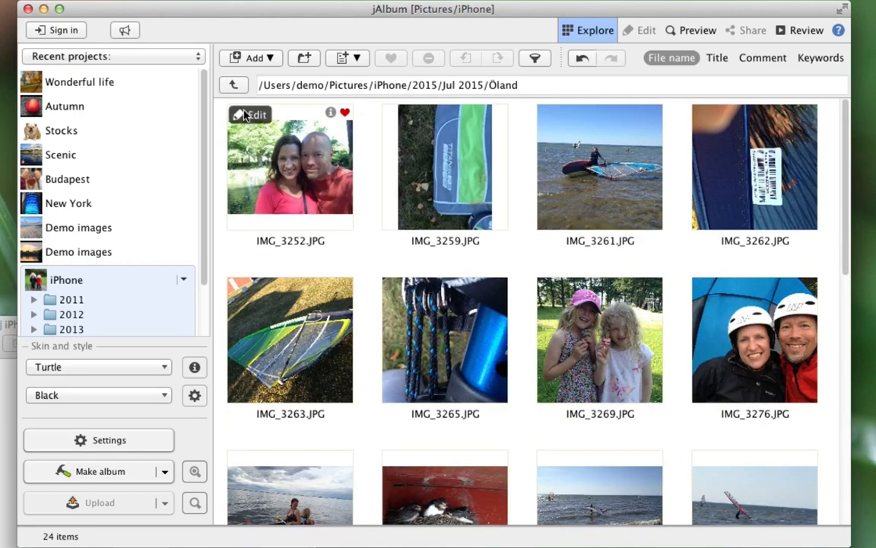
{"action": "left_click", "coordinate": [234, 84]}
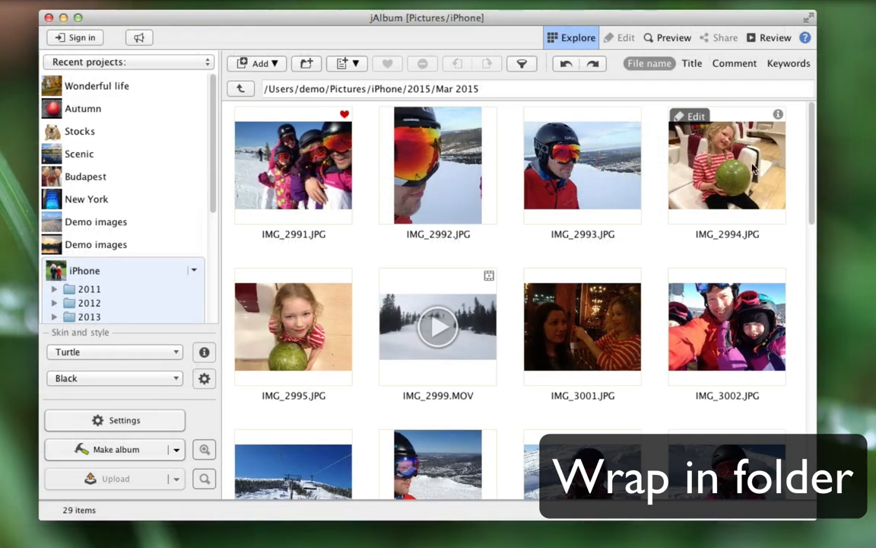
{"action": "scroll", "scroll_direction": "down", "scroll_amount": 3}
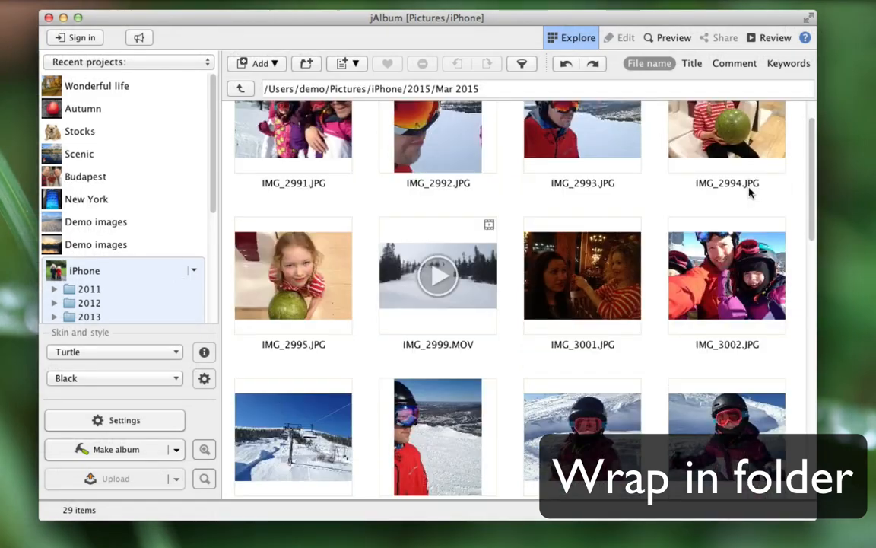
{"action": "scroll", "scroll_direction": "down", "scroll_amount": 3}
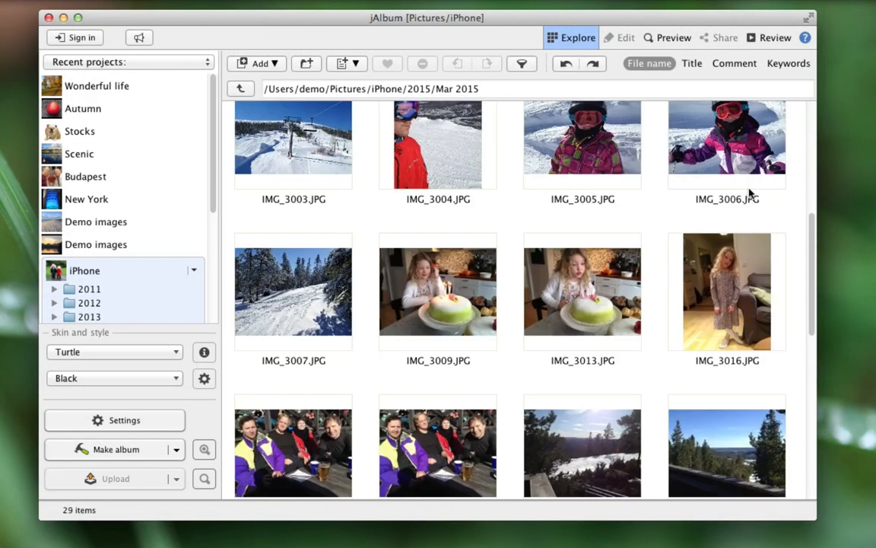
{"action": "scroll", "scroll_direction": "up", "scroll_amount": 3}
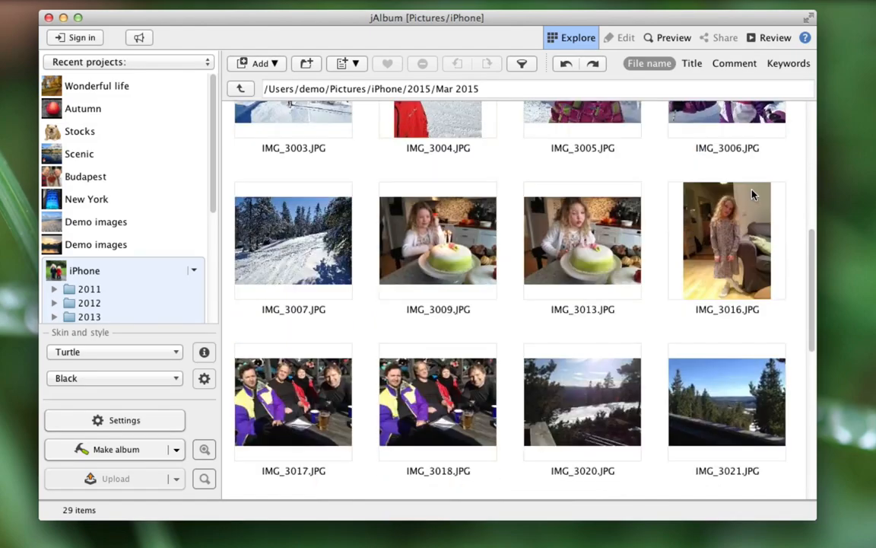
{"action": "scroll", "scroll_direction": "down", "scroll_amount": 3}
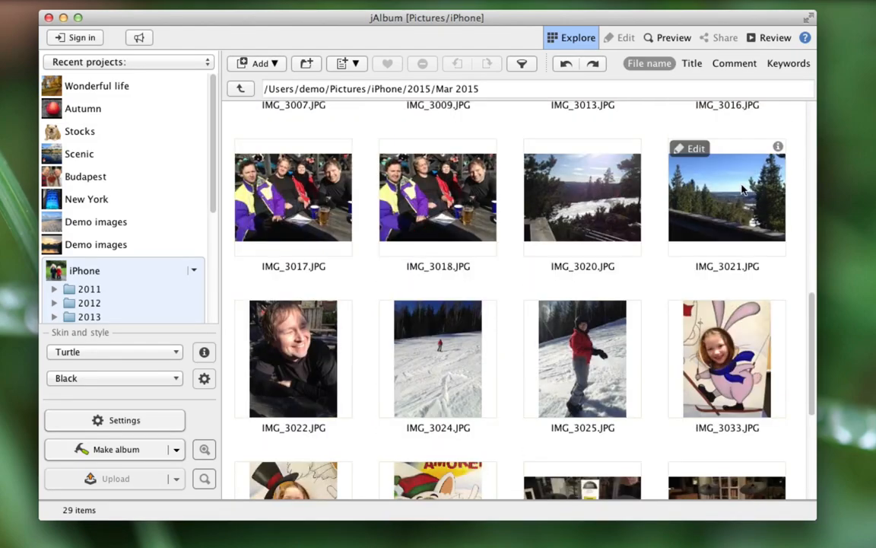
{"action": "scroll", "scroll_direction": "down", "scroll_amount": 3}
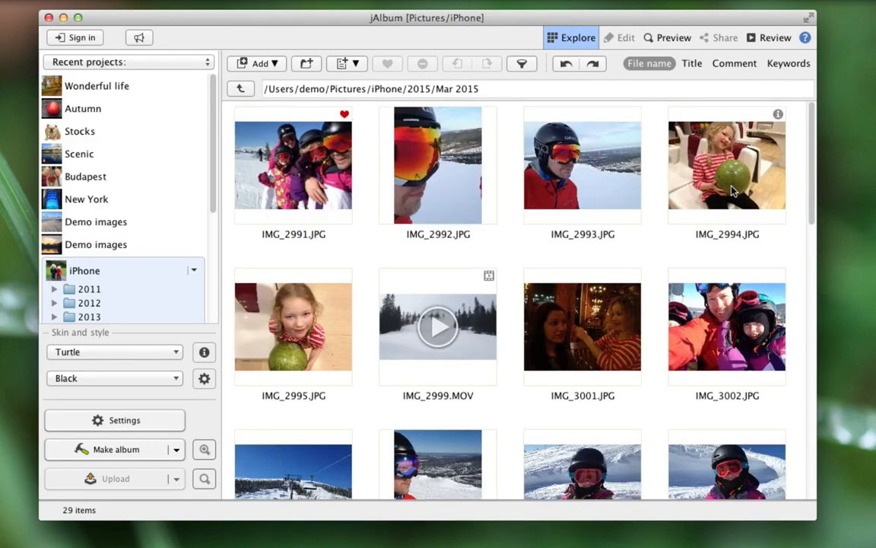
{"action": "mouse_move", "coordinate": [732, 190]}
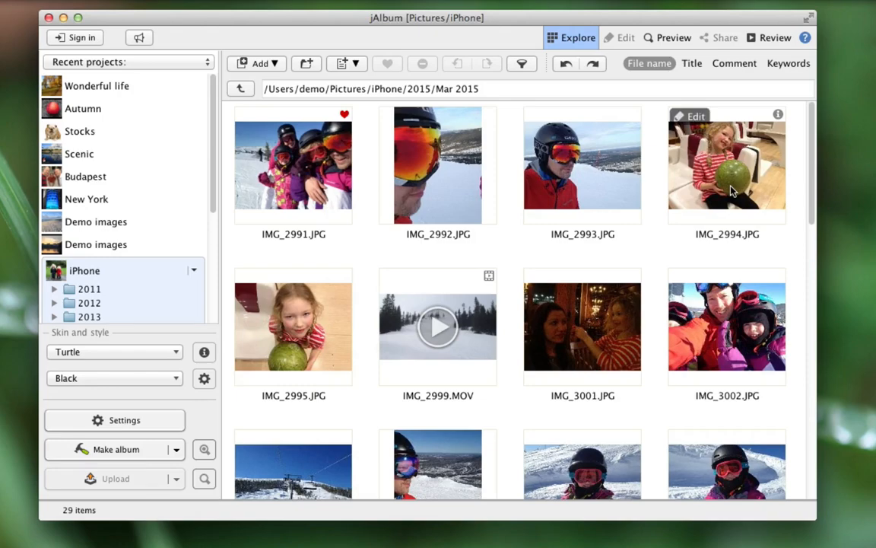
- Select IMG_2991 through IMG_3007 and wrap them in a new folder named Stöten
{"action": "left_click", "coordinate": [293, 165]}
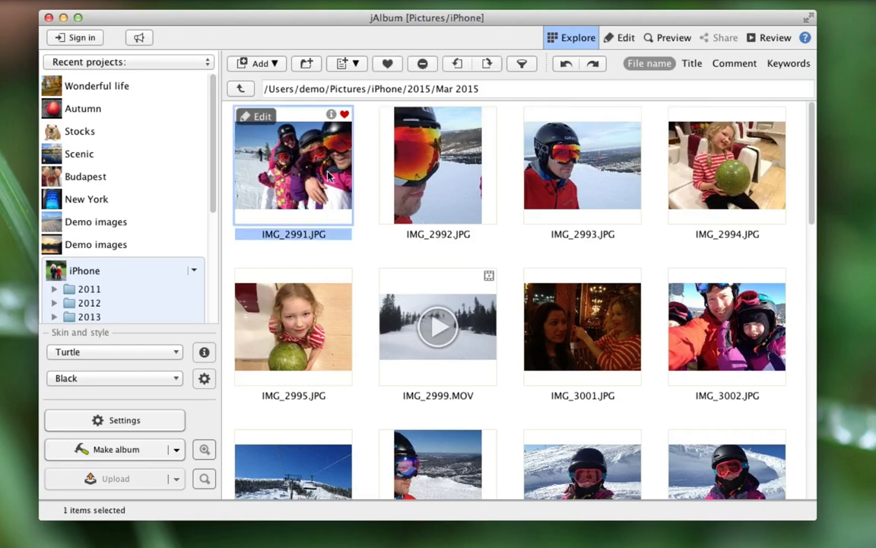
{"action": "scroll", "scroll_direction": "down", "scroll_amount": 3}
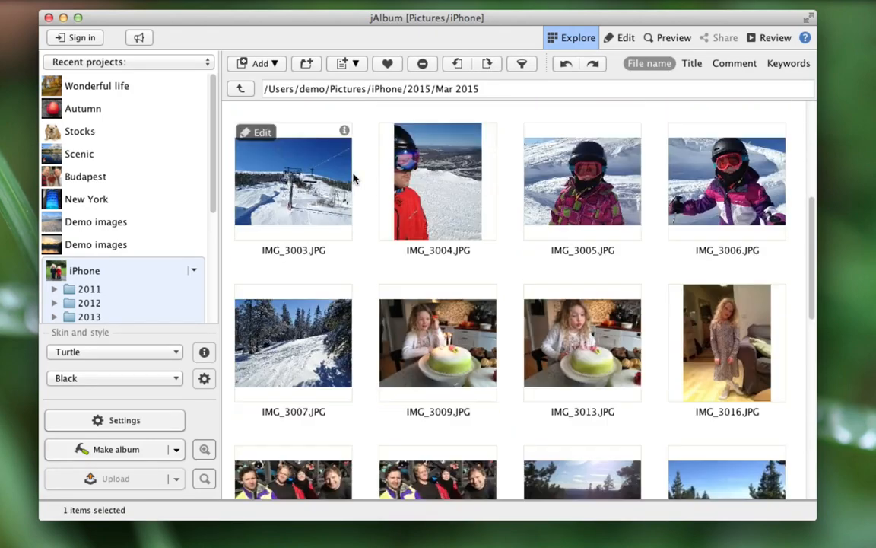
{"action": "scroll", "scroll_direction": "down", "scroll_amount": 3}
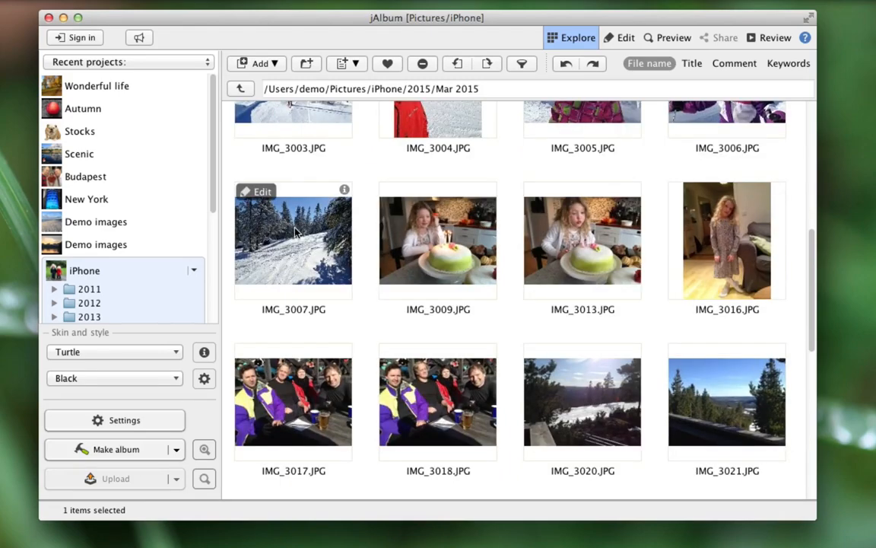
{"action": "right_click", "coordinate": [294, 236]}
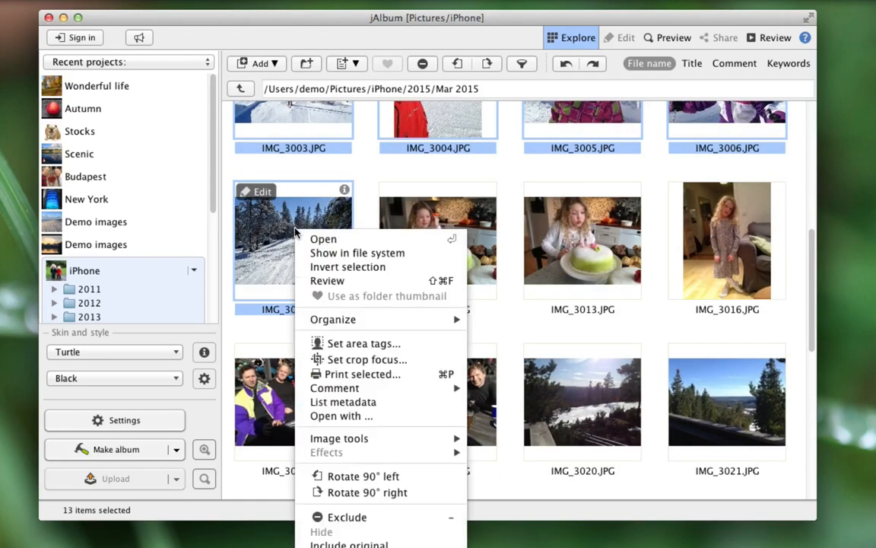
{"action": "mouse_move", "coordinate": [332, 319]}
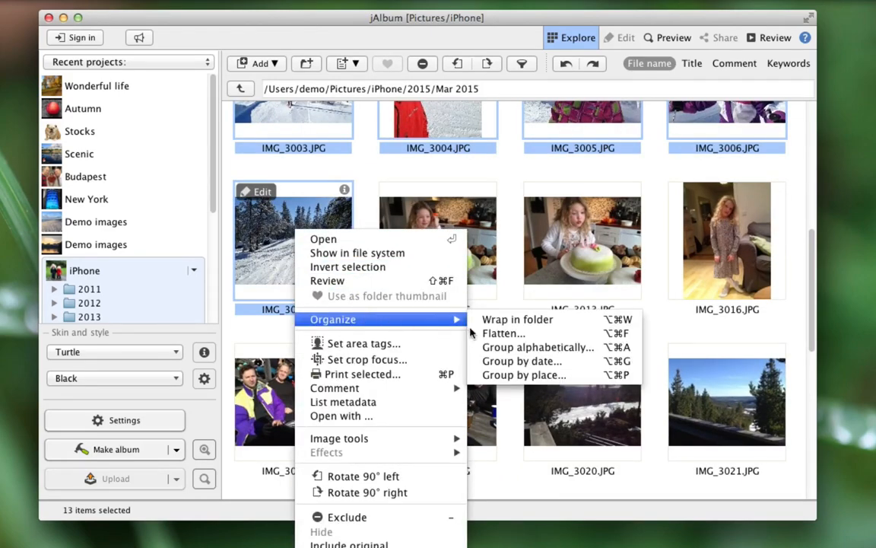
{"action": "left_click", "coordinate": [517, 319]}
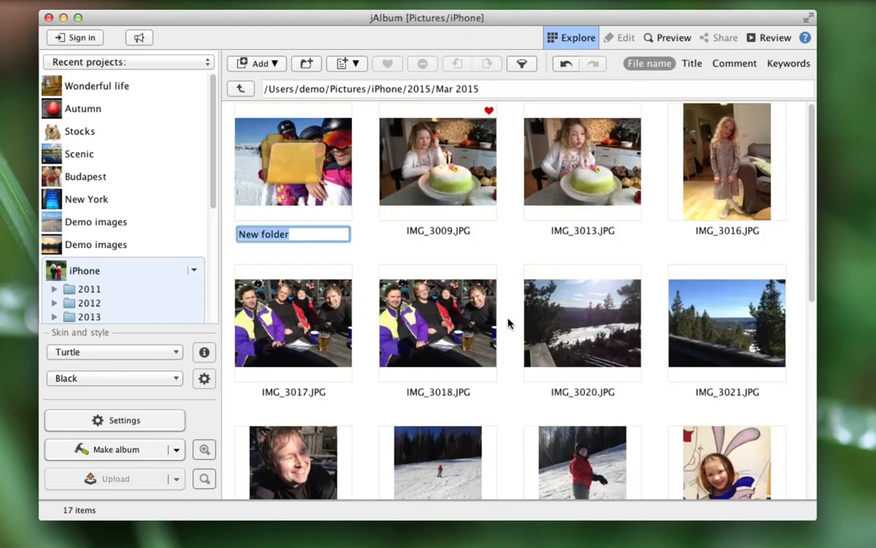
{"action": "mouse_move", "coordinate": [501, 313]}
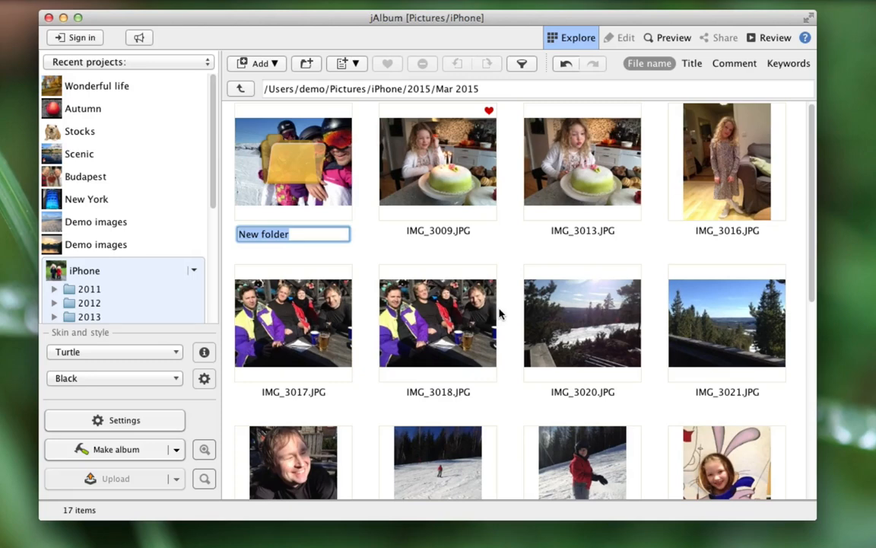
{"action": "type", "text": "Stlöten"}
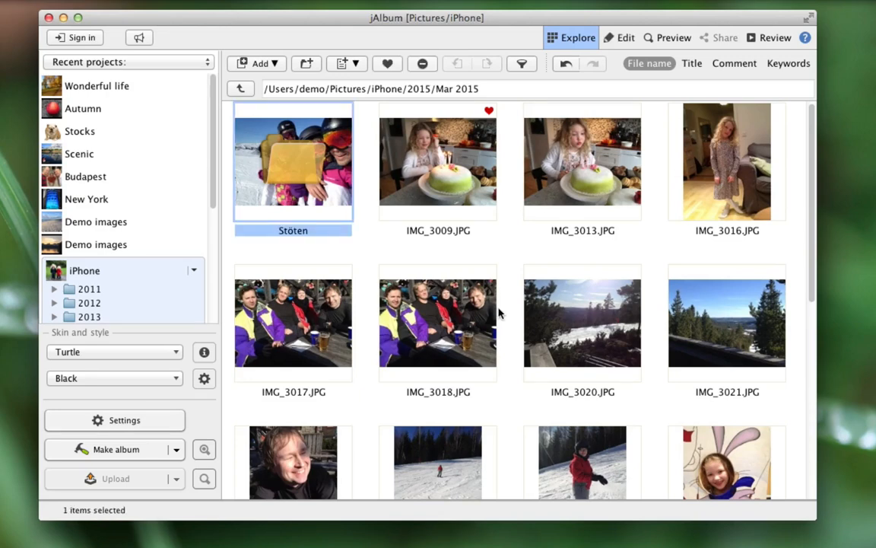
{"action": "mouse_move", "coordinate": [439, 175]}
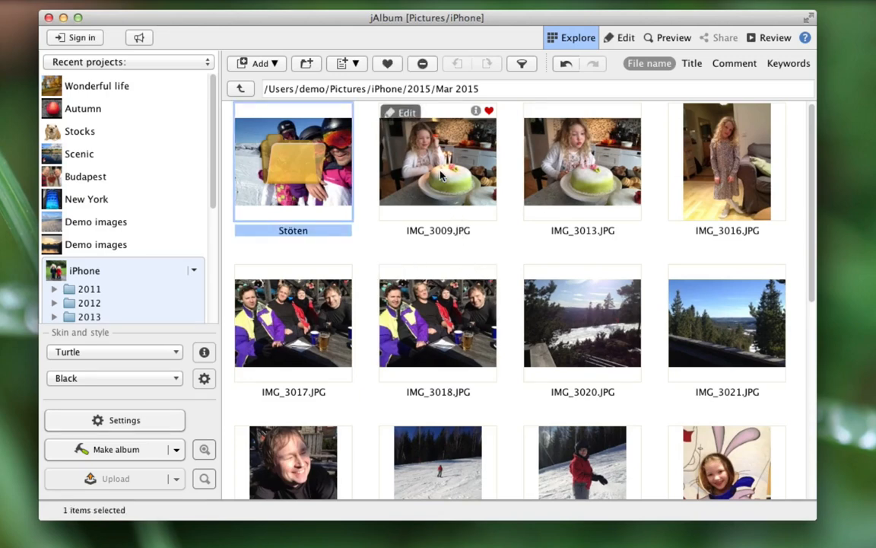
- Wrap the birthday and ski-race photos into folders Frida's birthday and Romme alpine
{"action": "left_click", "coordinate": [438, 161]}
{"action": "type", "text": "F"}
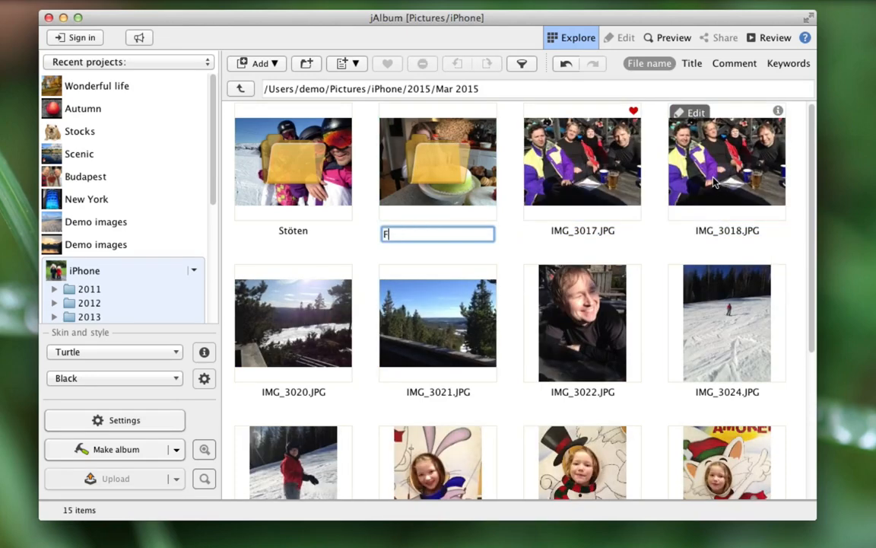
{"action": "type", "text": "rida's birthday"}
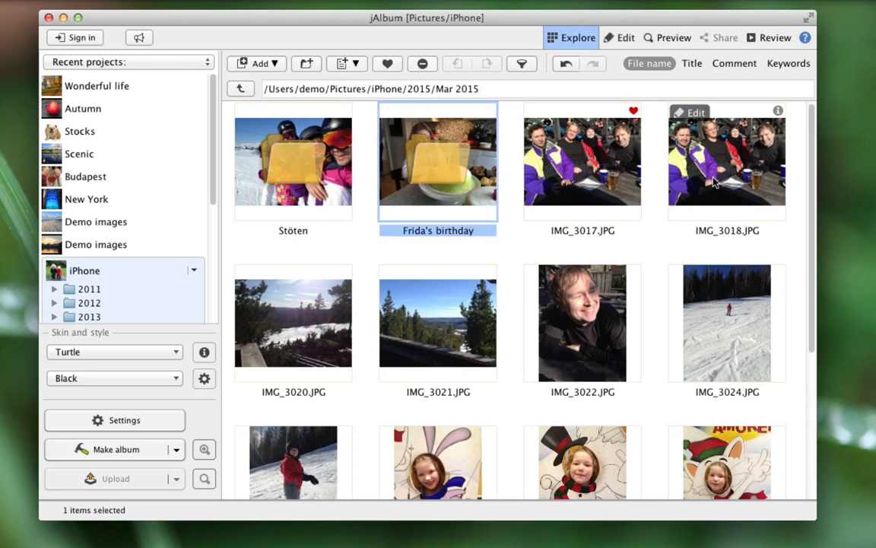
{"action": "left_click", "coordinate": [582, 160]}
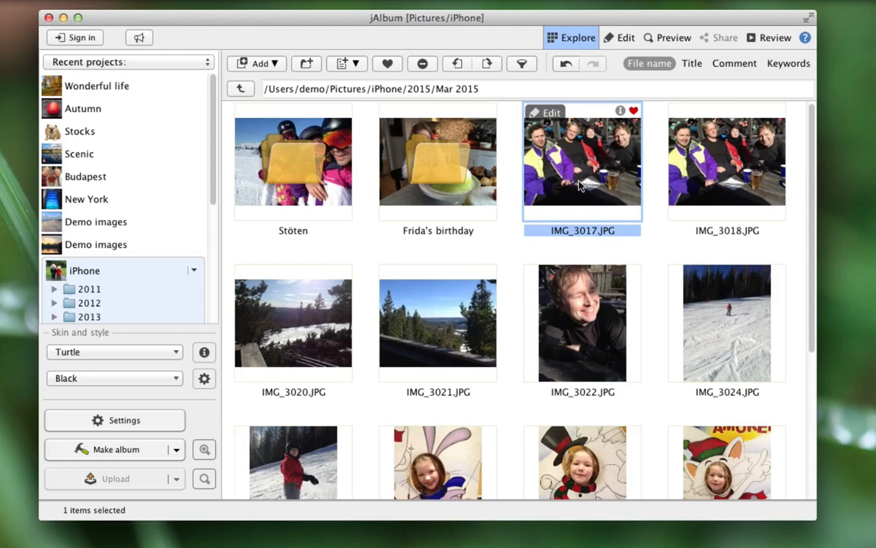
{"action": "scroll", "scroll_direction": "down", "scroll_amount": 3}
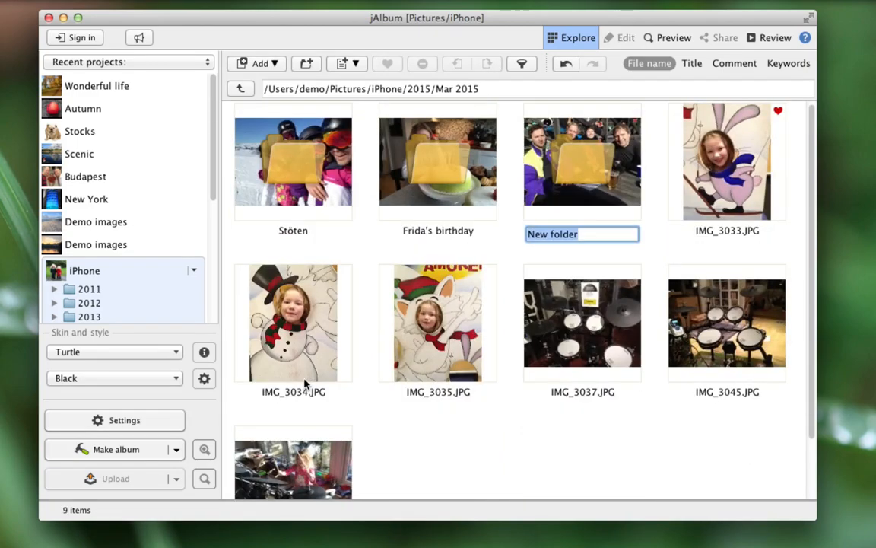
{"action": "type", "text": "R"}
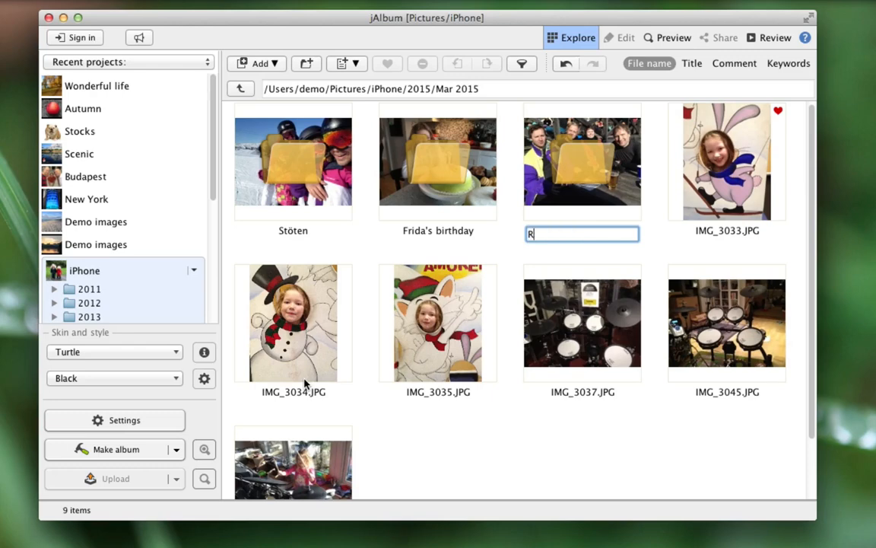
{"action": "type", "text": "omme alpine"}
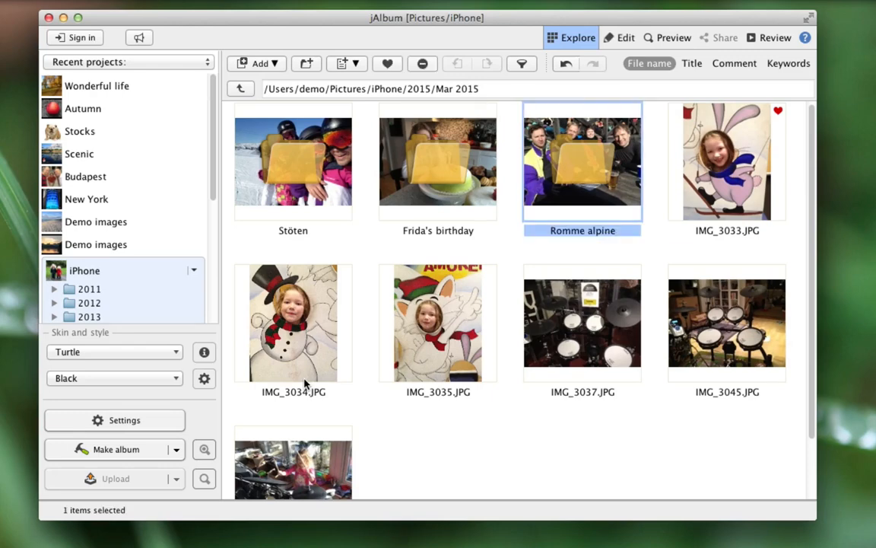
- Wrap the next event's photos through IMG_3035 into a folder named Boat trip
{"action": "left_click", "coordinate": [727, 160]}
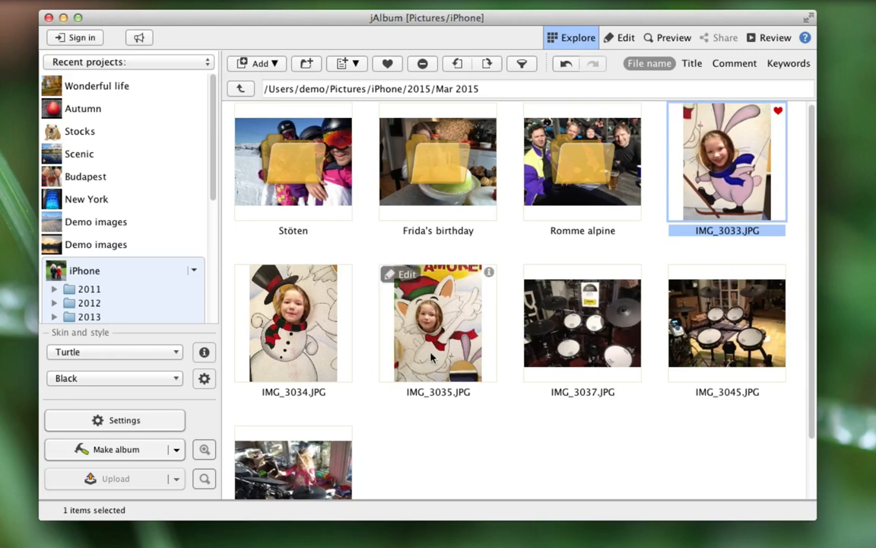
{"action": "left_click", "coordinate": [437, 323]}
{"action": "type", "text": "B"}
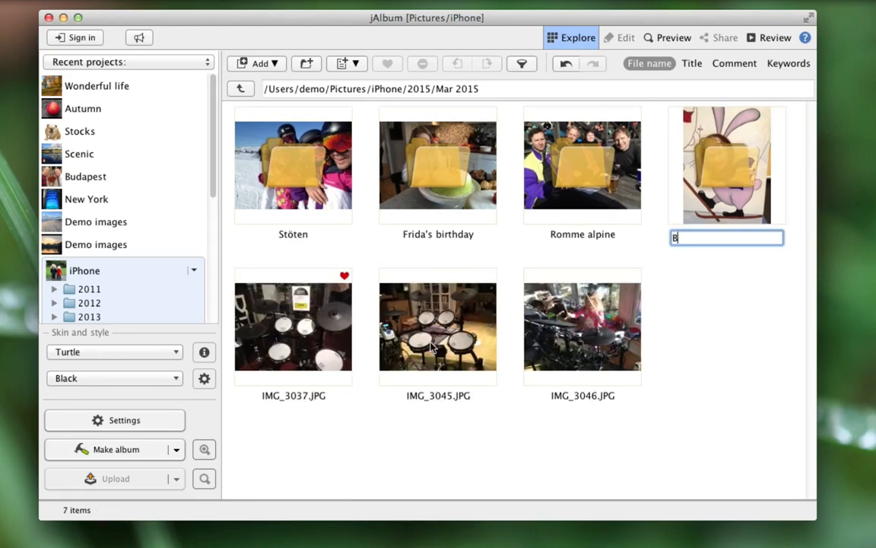
{"action": "key", "text": "Return"}
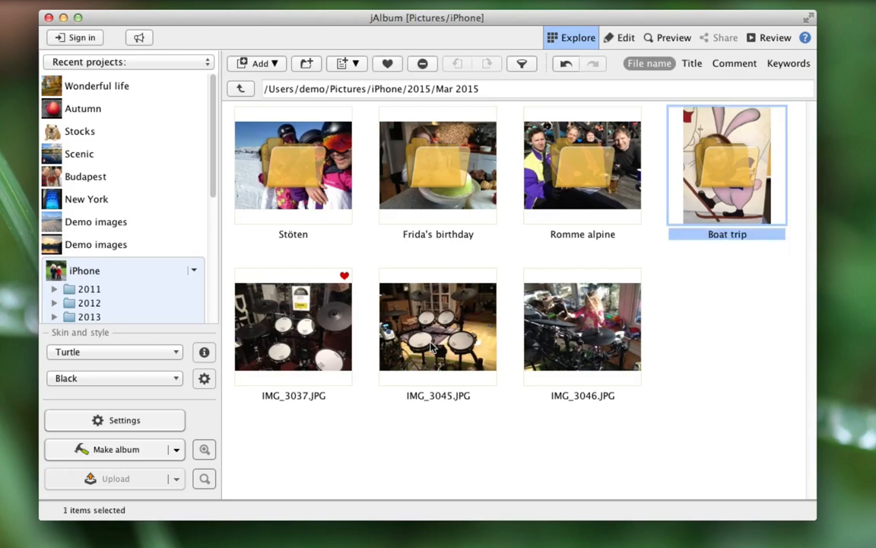